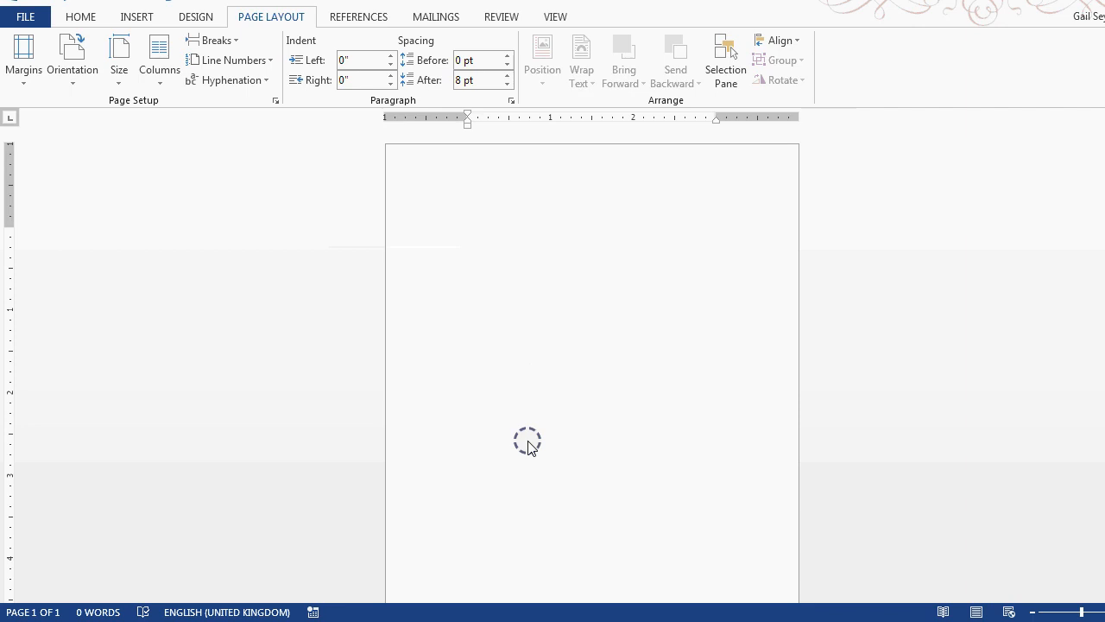
pyautogui.moveTo(705, 270)
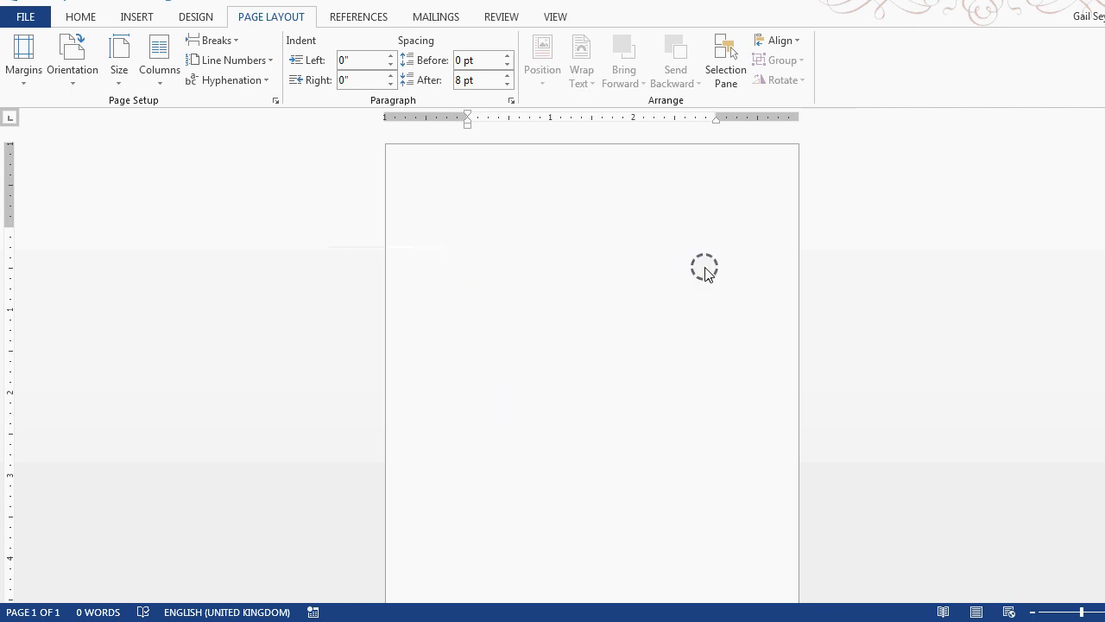
pyautogui.moveTo(434, 326)
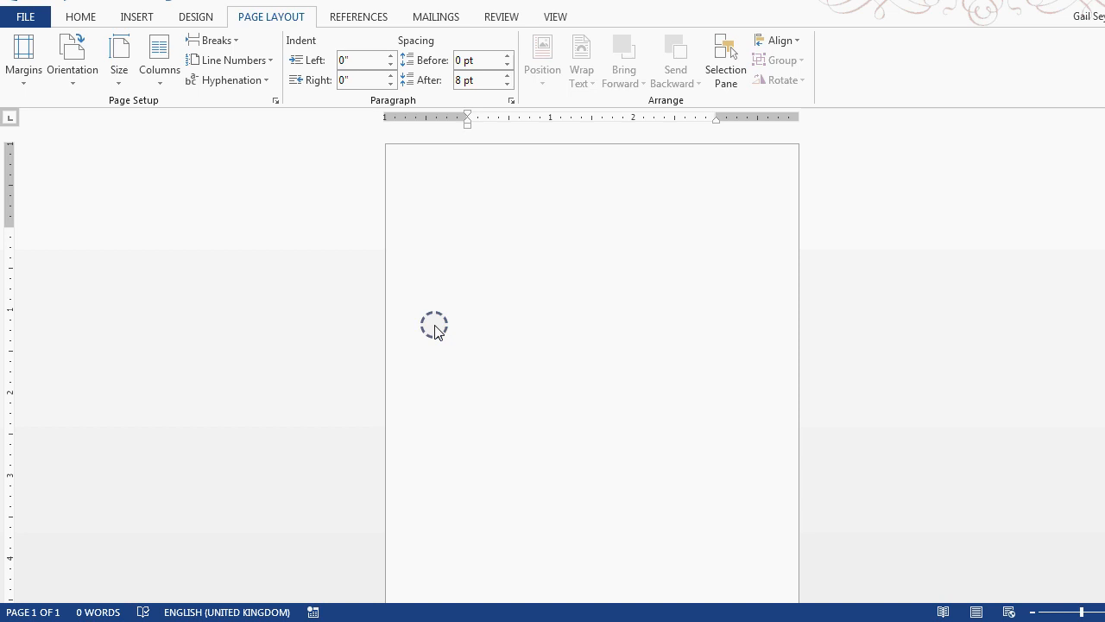
pyautogui.moveTo(444, 237)
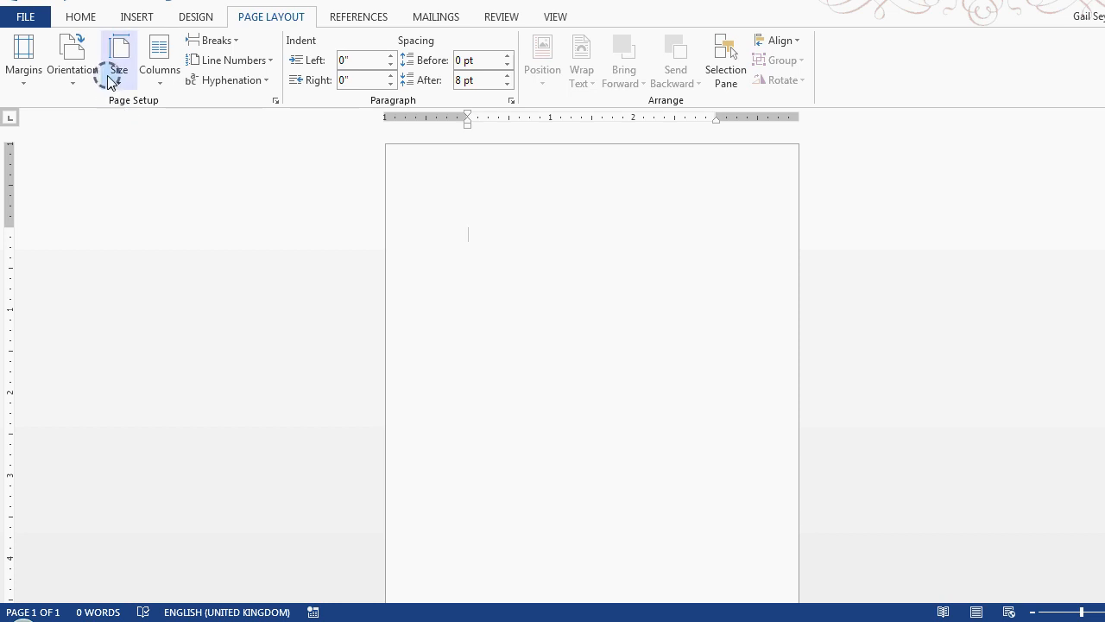
# Step: Bring up Page Setup via More Paper Sizes, showing the custom 5 × 8 inch paper
pyautogui.click(119, 58)
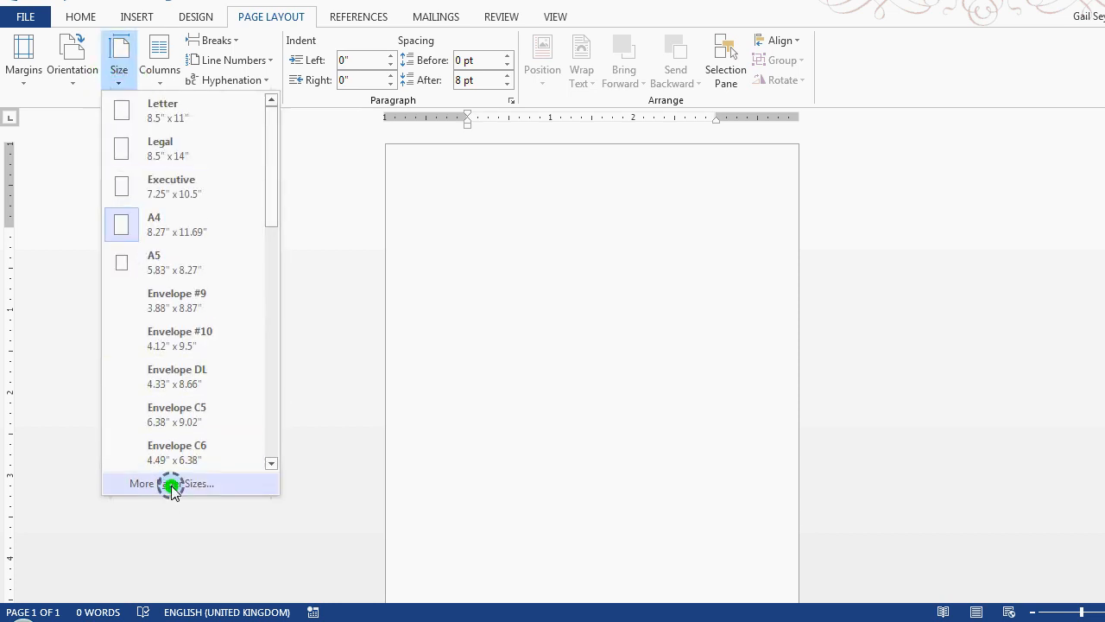
pyautogui.click(171, 483)
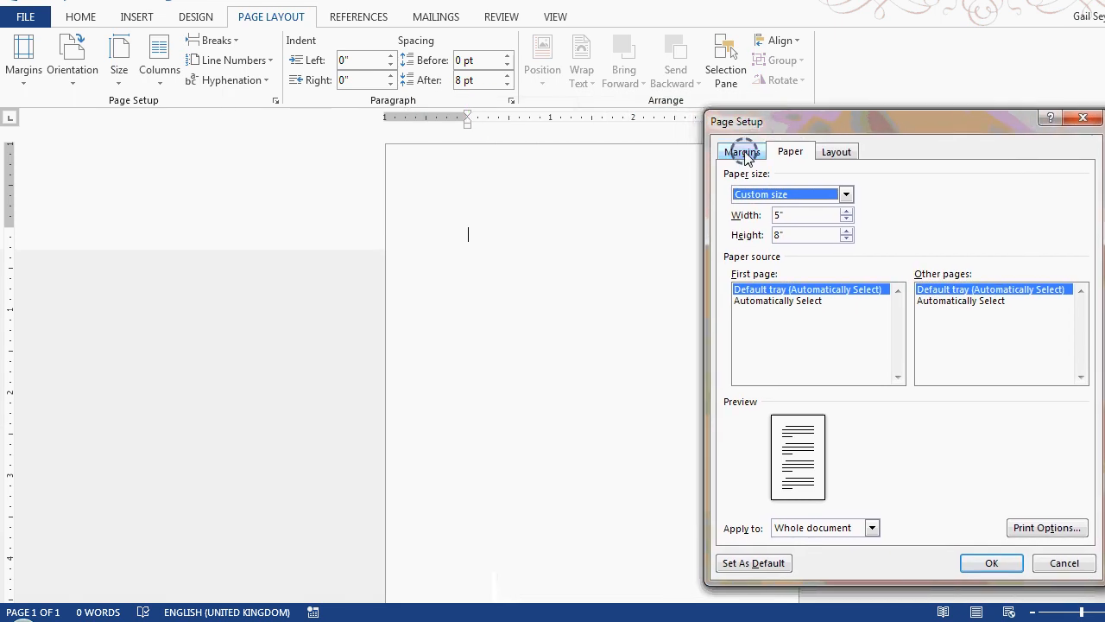
pyautogui.click(741, 151)
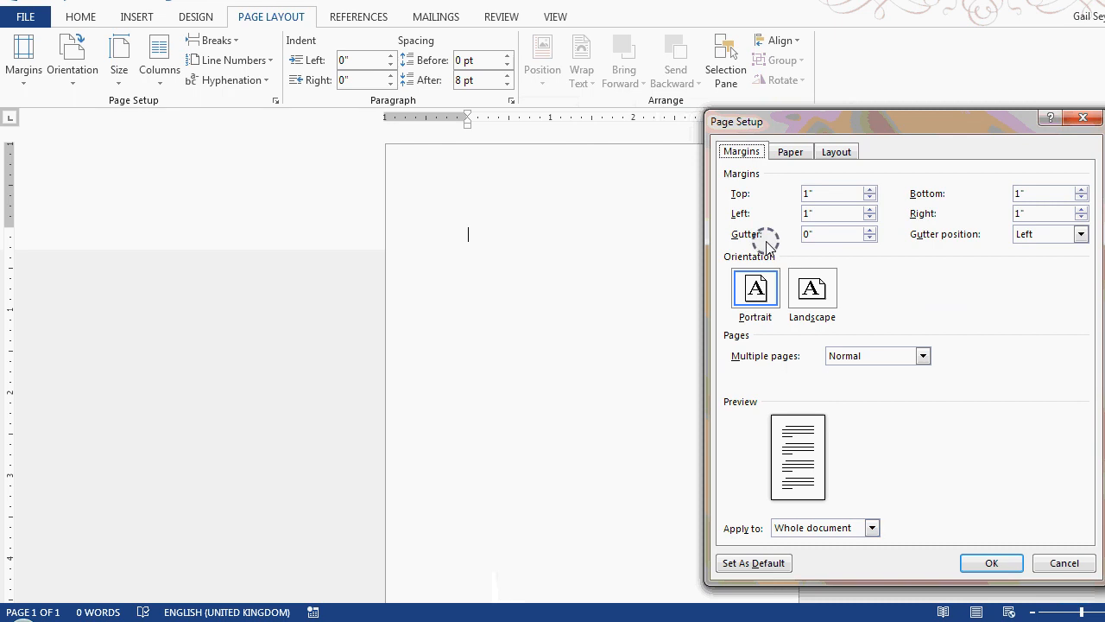
pyautogui.moveTo(741, 151)
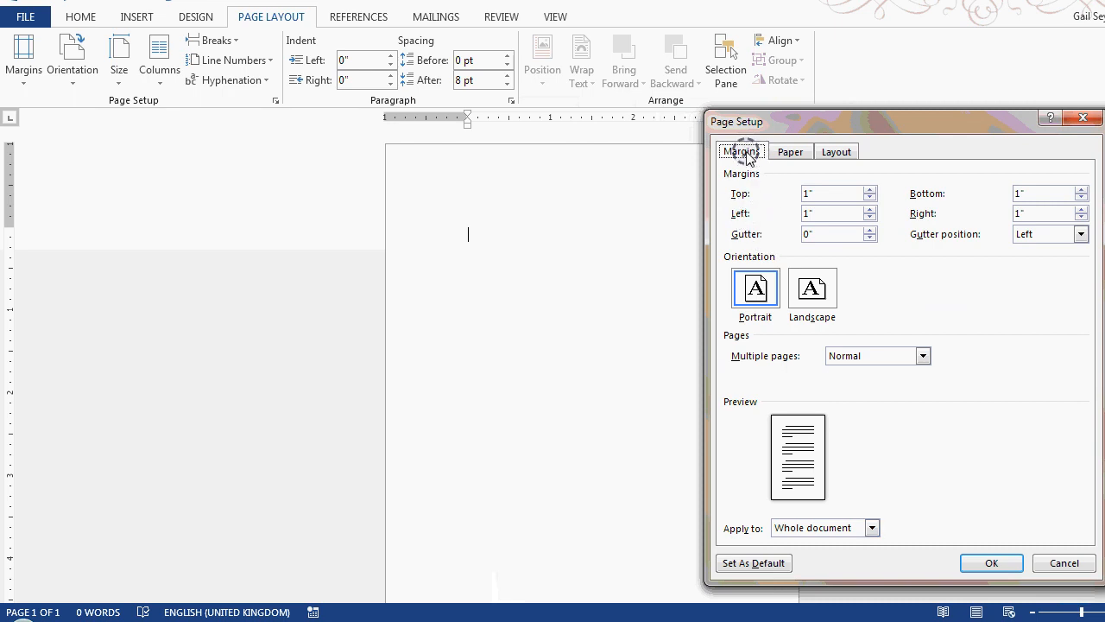
pyautogui.moveTo(728, 262)
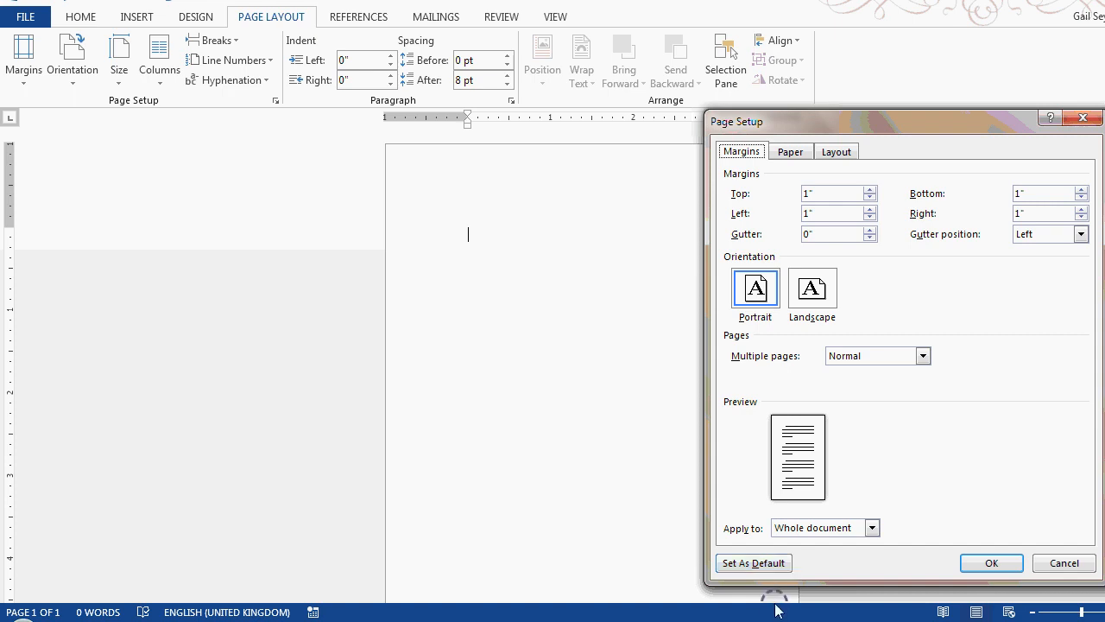
pyautogui.moveTo(576, 607)
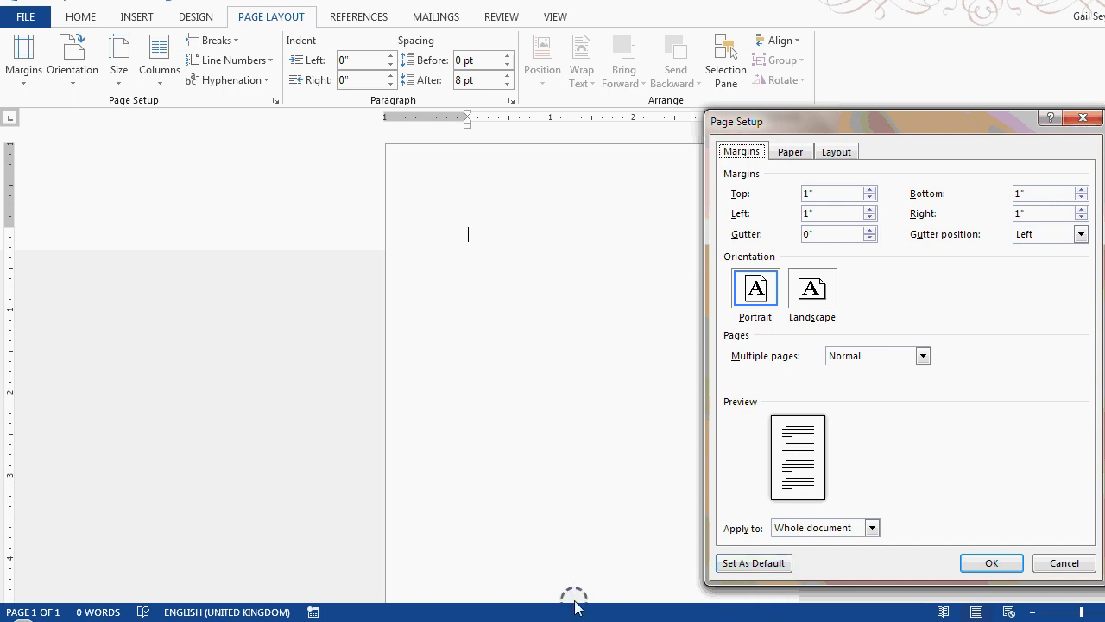
pyautogui.moveTo(777, 134)
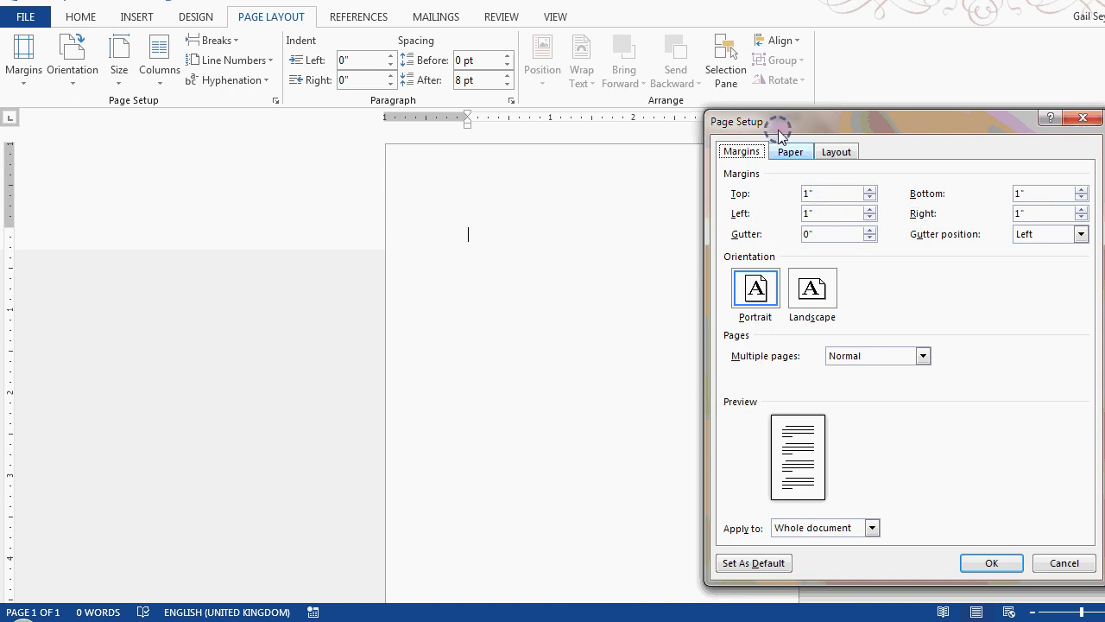
pyautogui.click(790, 151)
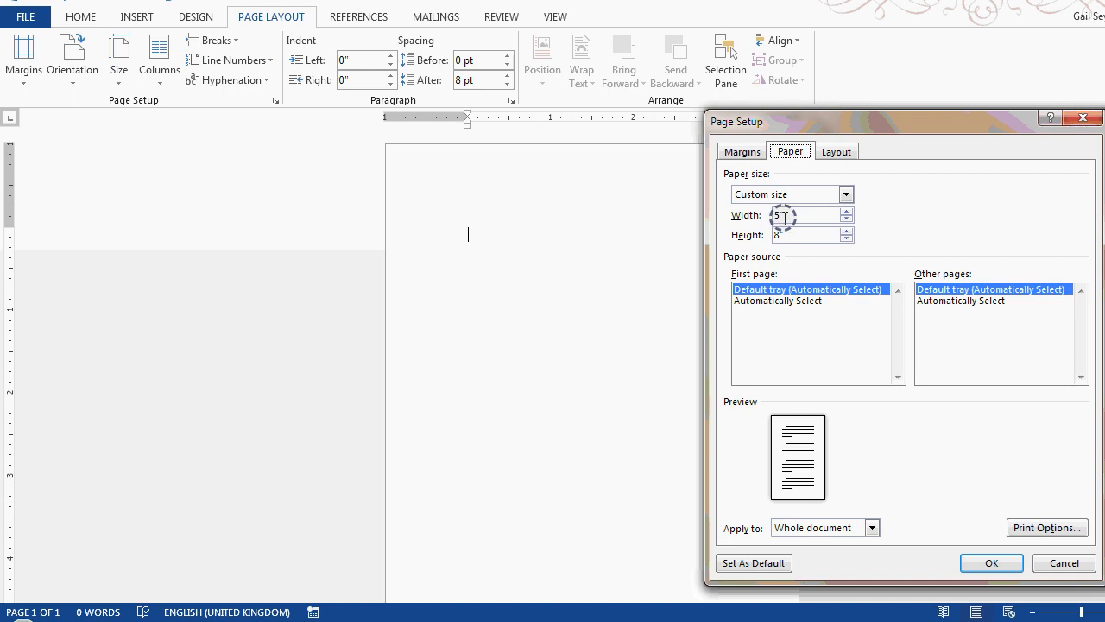
# Step: Show the margin settings with a 2-inch bottom margin and Calculator alongside
pyautogui.click(740, 151)
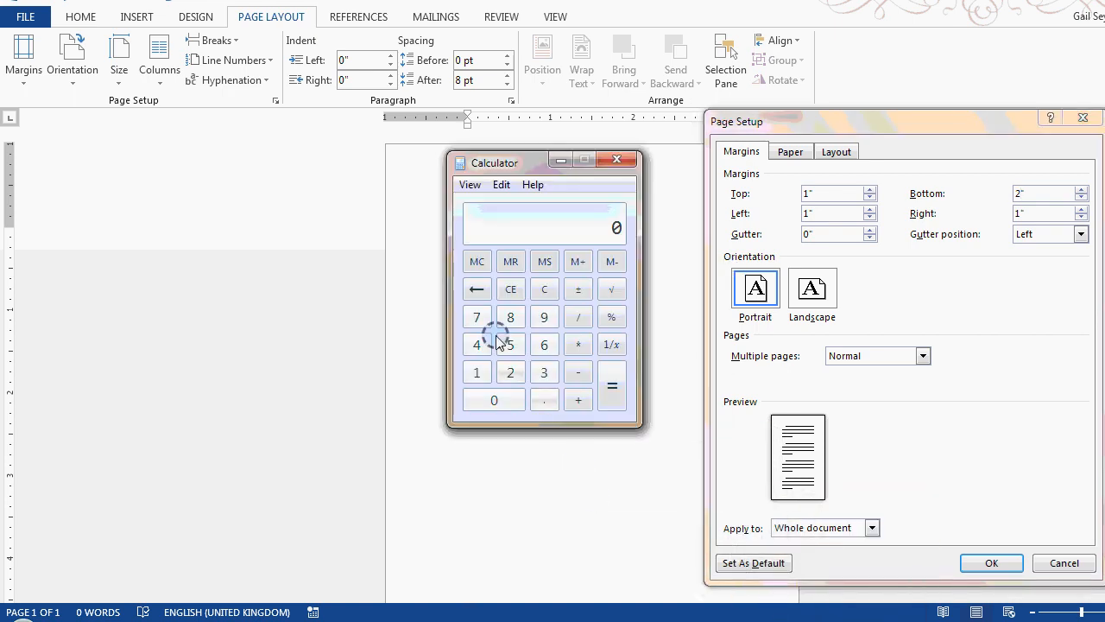
# Step: Work out 5 ÷ 8 × 5 = 3.125 and 3.125 − 5 = −1.875 in Calculator
pyautogui.click(511, 344)
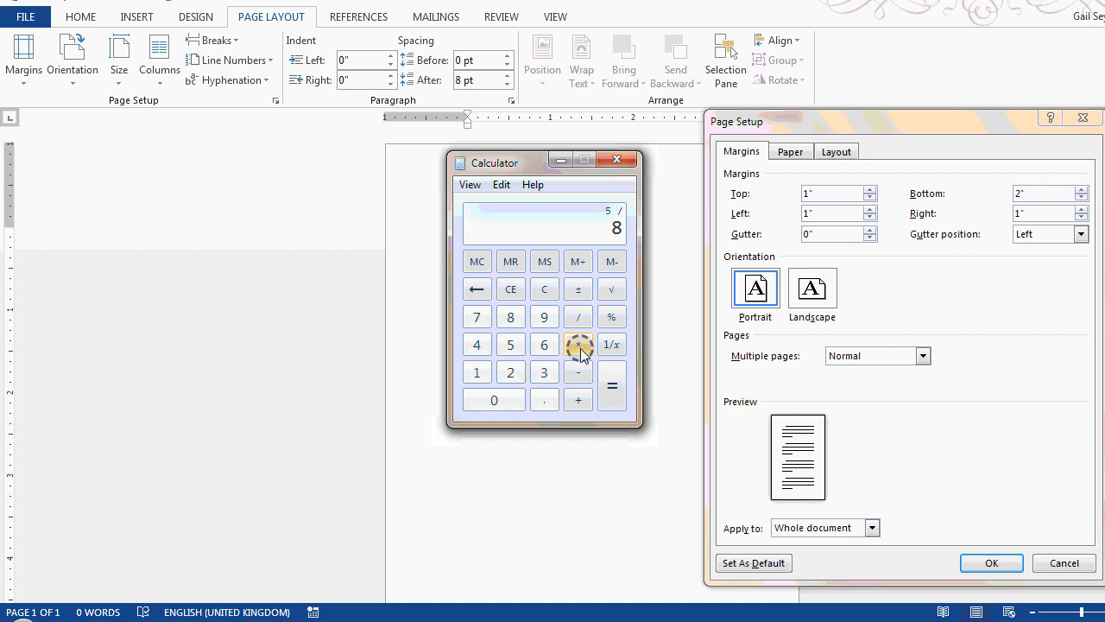
pyautogui.click(510, 345)
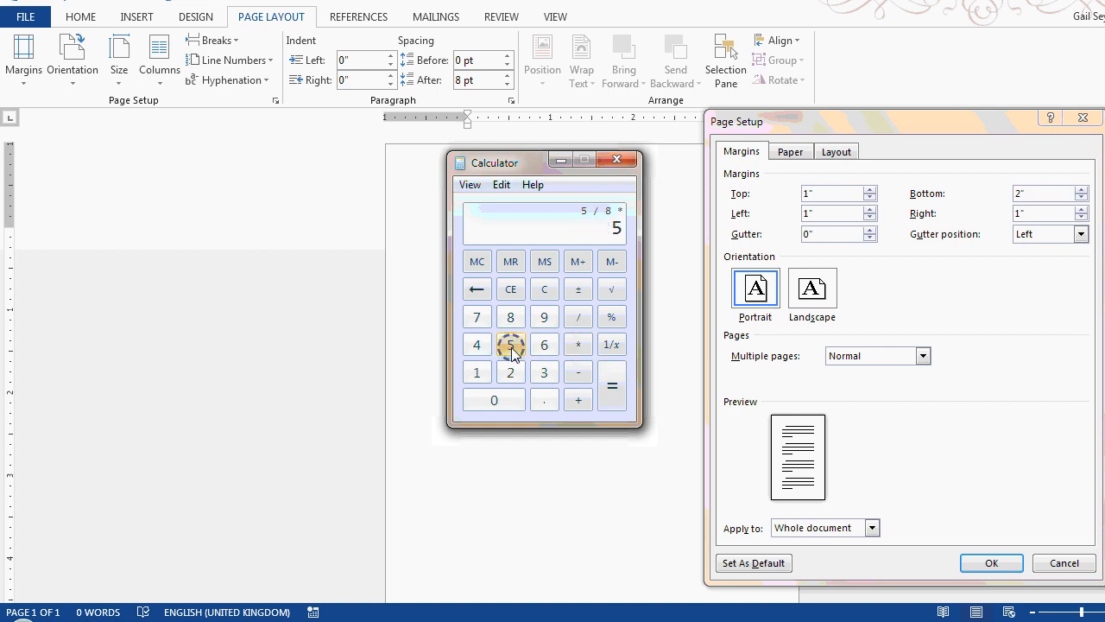
pyautogui.click(612, 386)
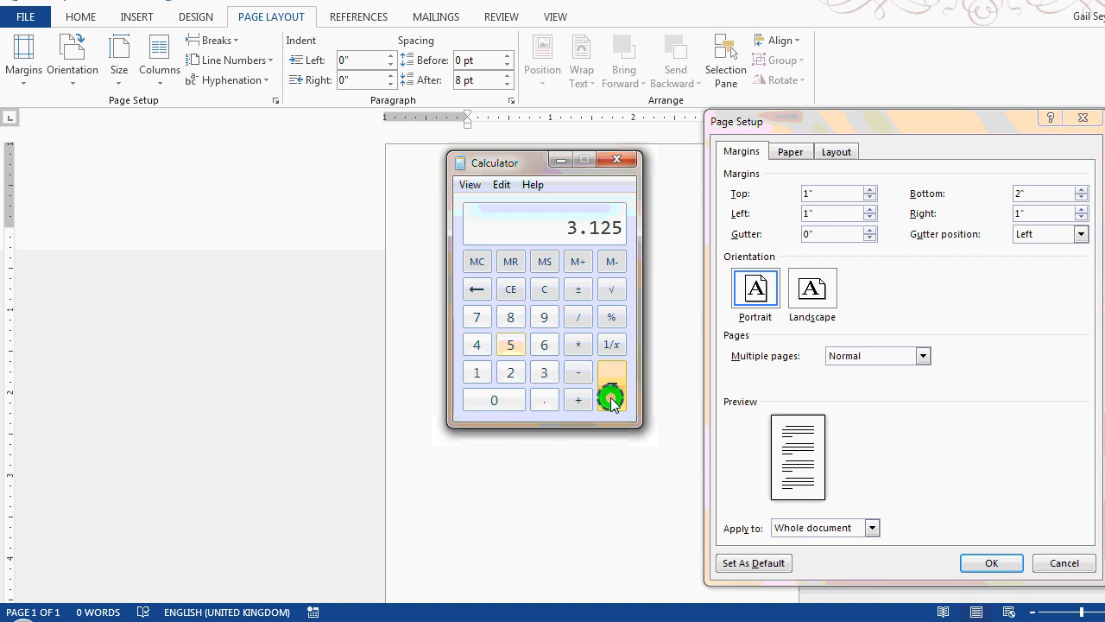
pyautogui.click(611, 386)
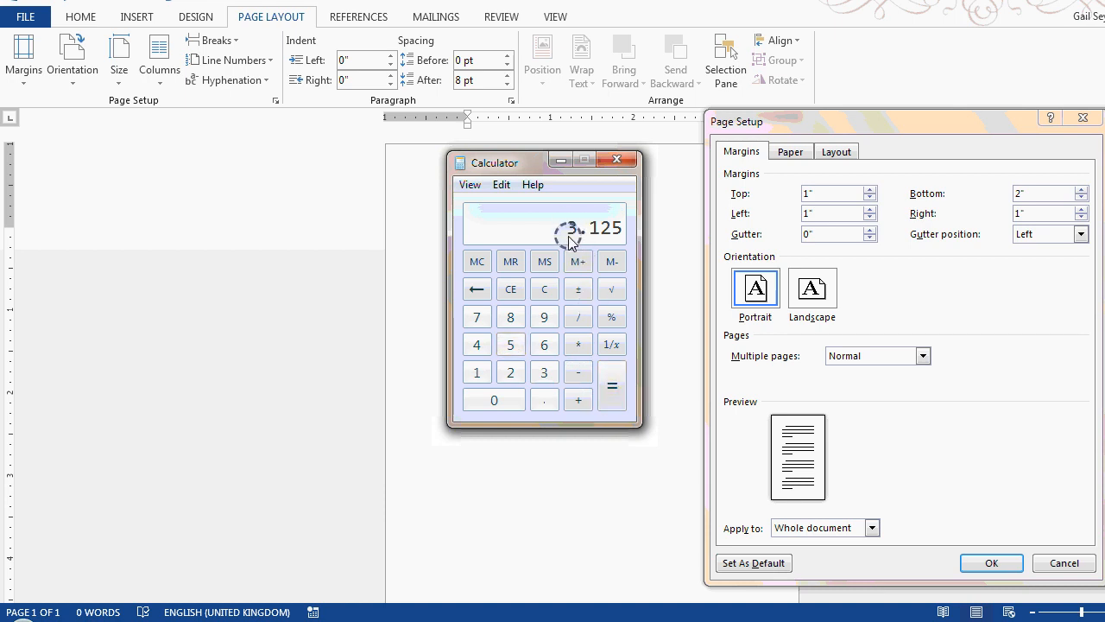
pyautogui.moveTo(616, 246)
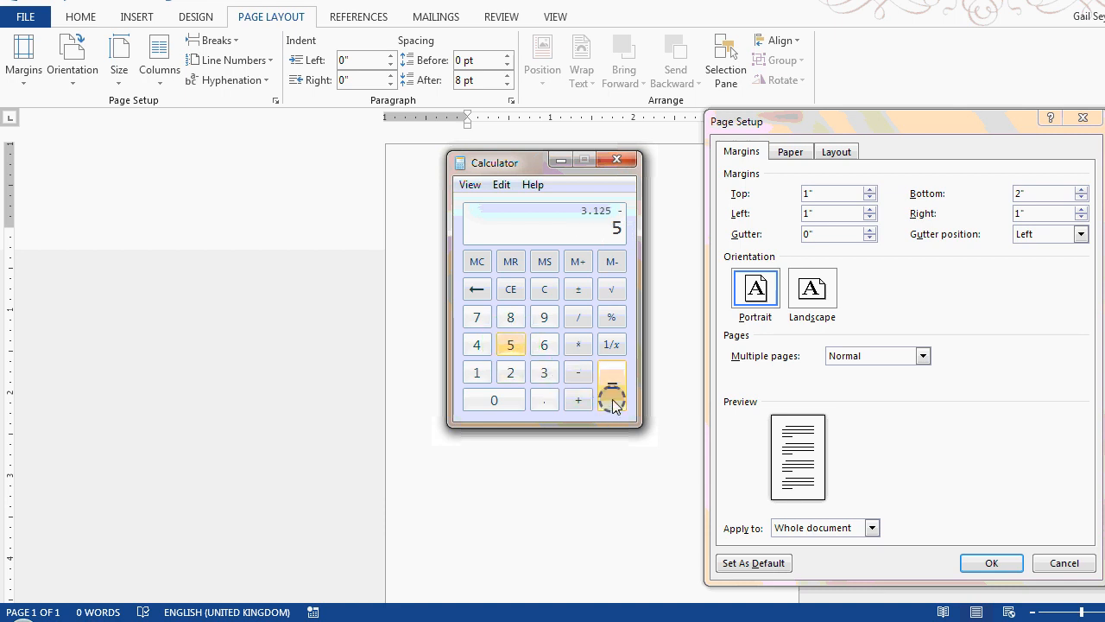
pyautogui.click(611, 386)
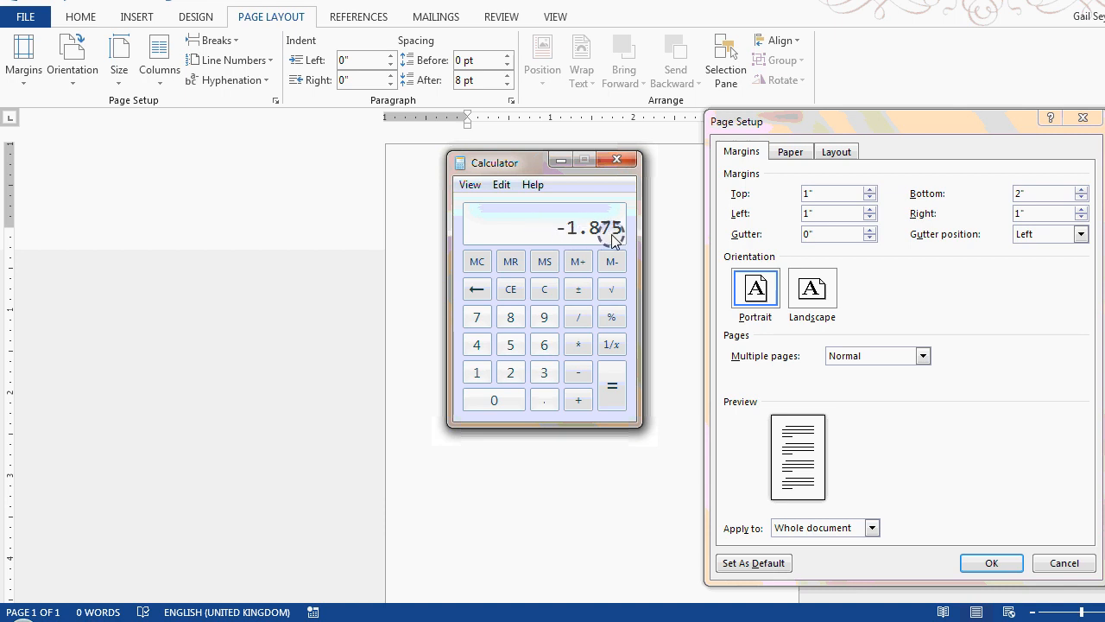
pyautogui.click(577, 316)
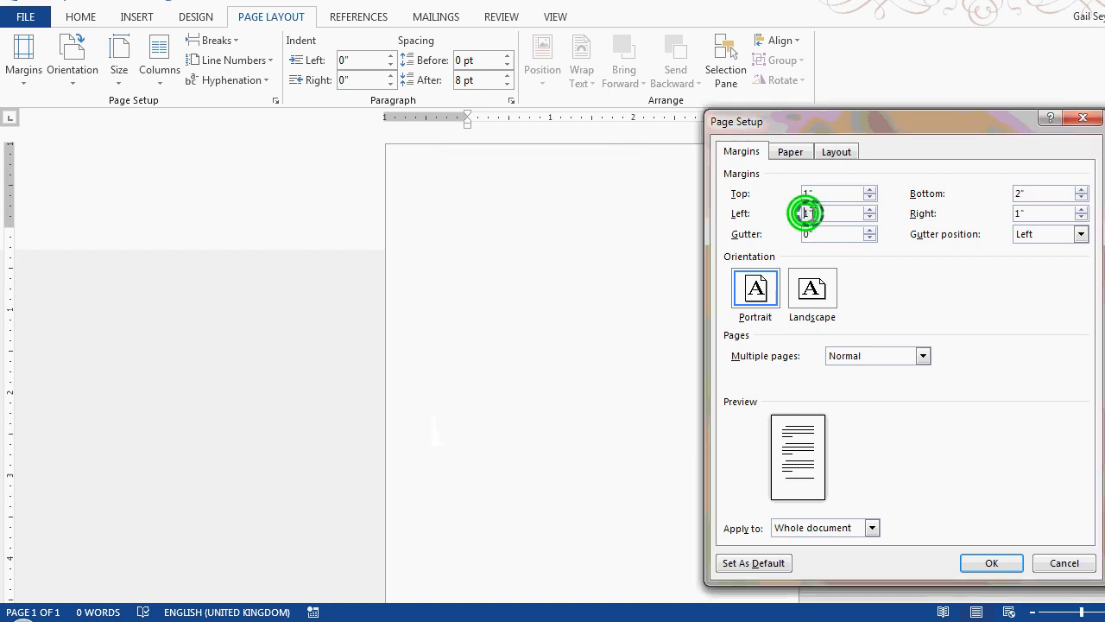
# Step: Enter left margin 0.625 in and right margin 1.25 in alongside top 1 and bottom 2
pyautogui.click(829, 213)
pyautogui.write('0.625')
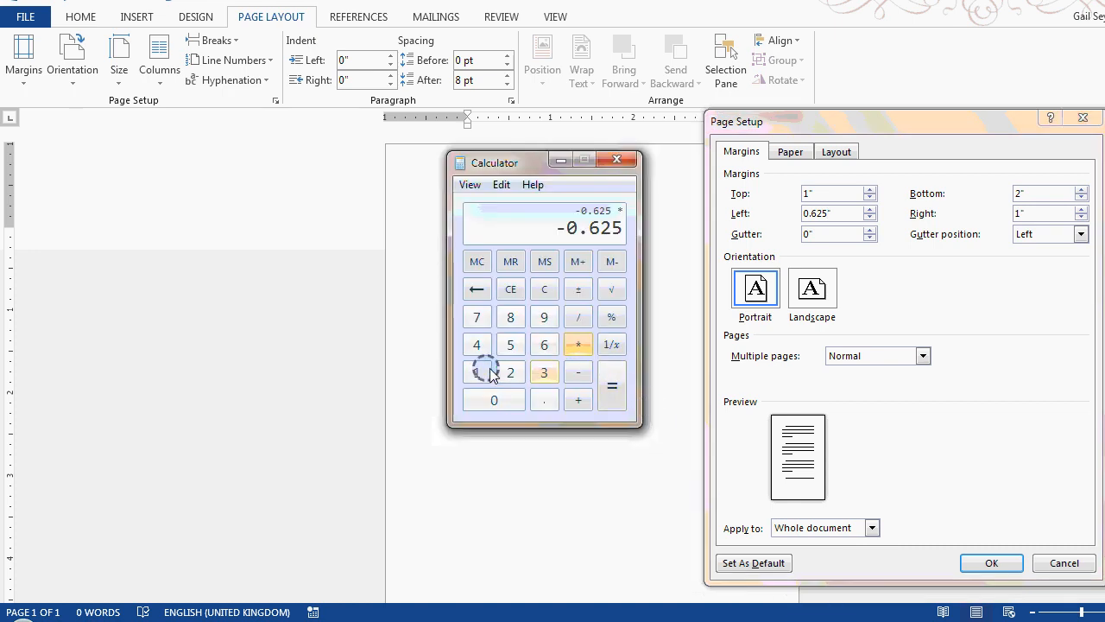
pyautogui.click(611, 385)
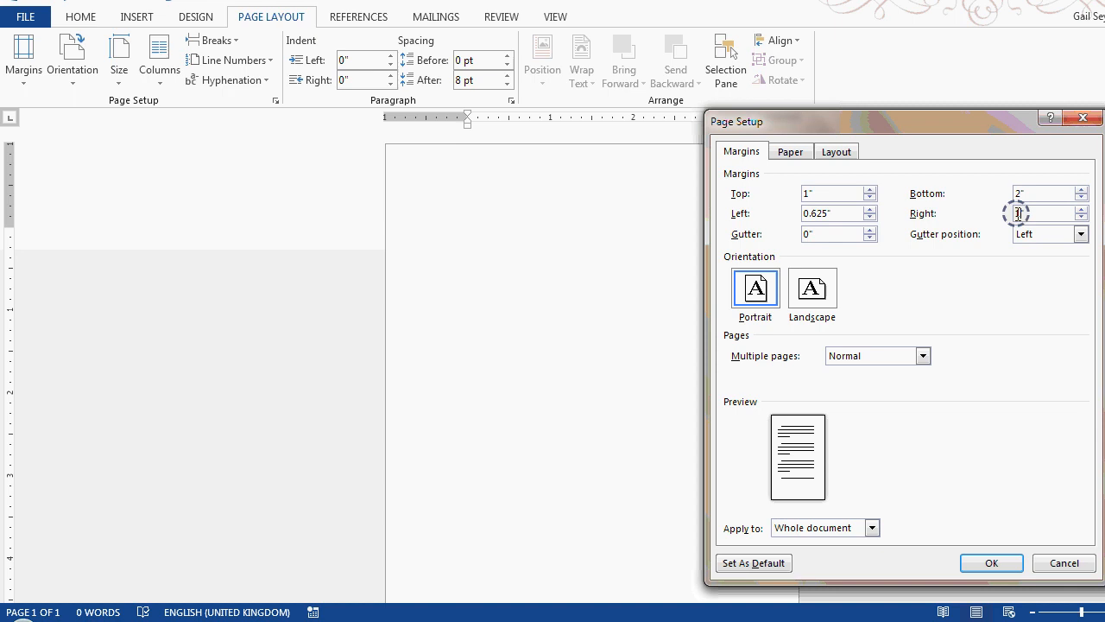
pyautogui.write('1.25"')
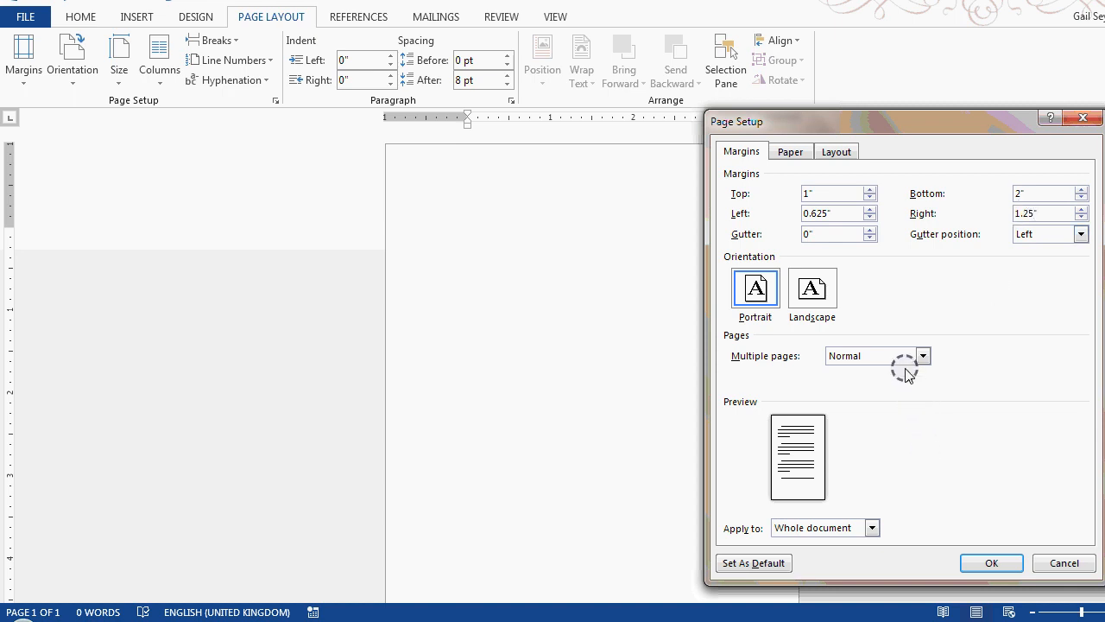
pyautogui.moveTo(860, 227)
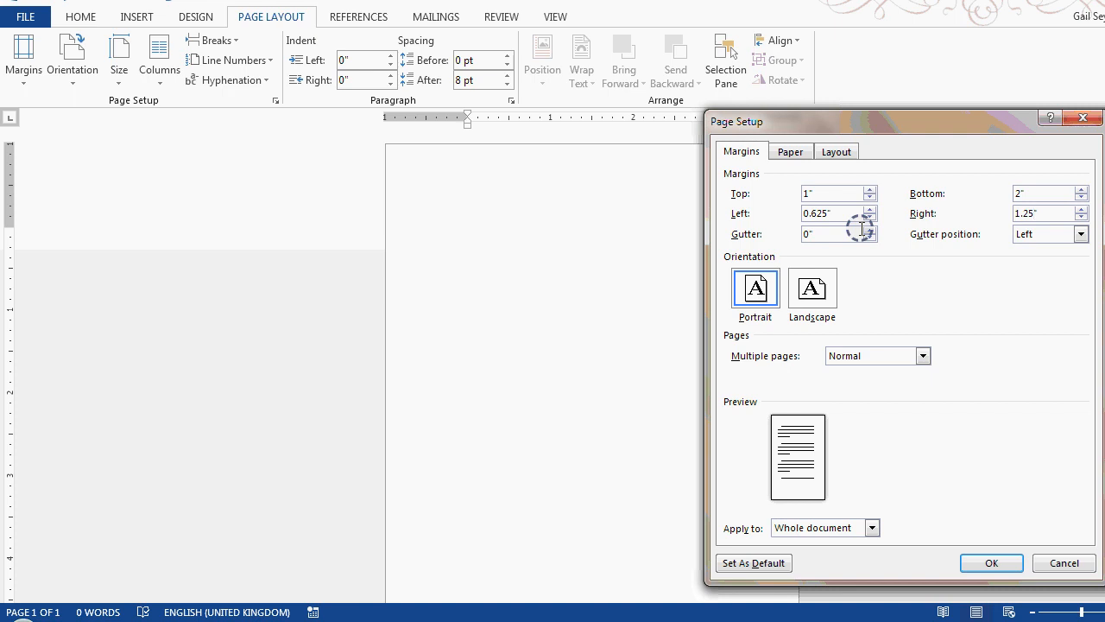
pyautogui.click(922, 355)
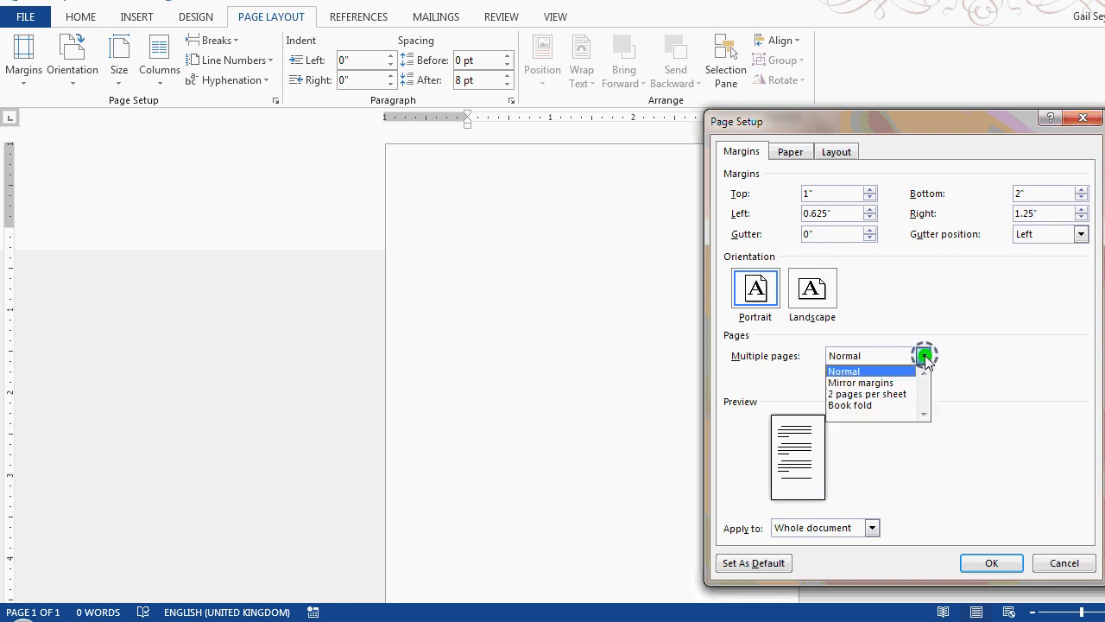
# Step: Choose Mirror margins so 0.625 in is inside and 1.25 in outside, and apply
pyautogui.click(860, 383)
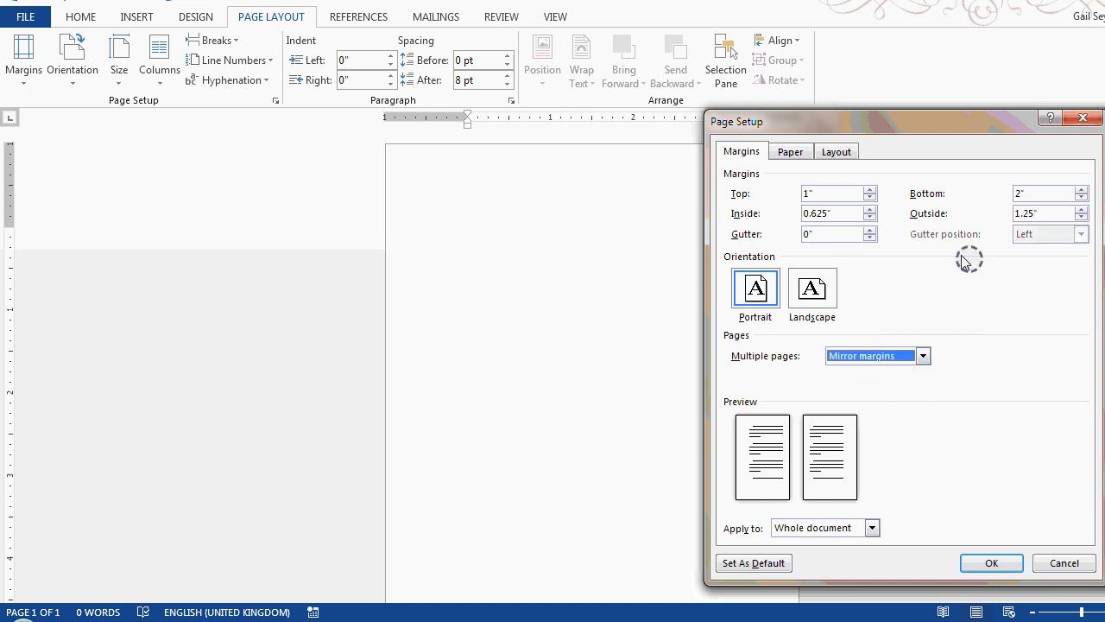
pyautogui.moveTo(992, 233)
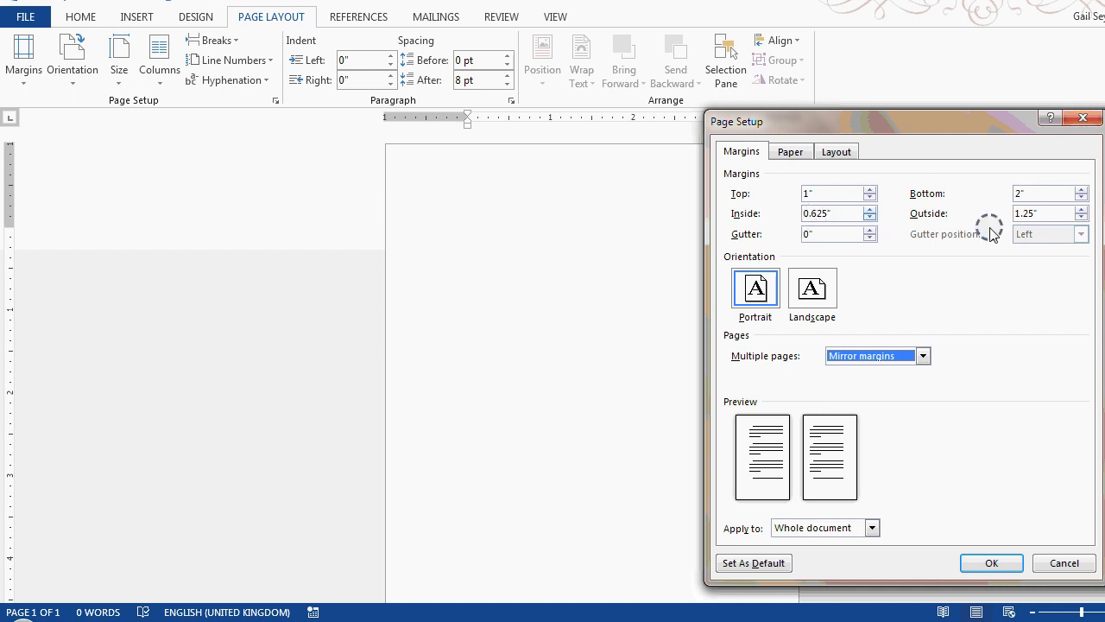
pyautogui.moveTo(991, 562)
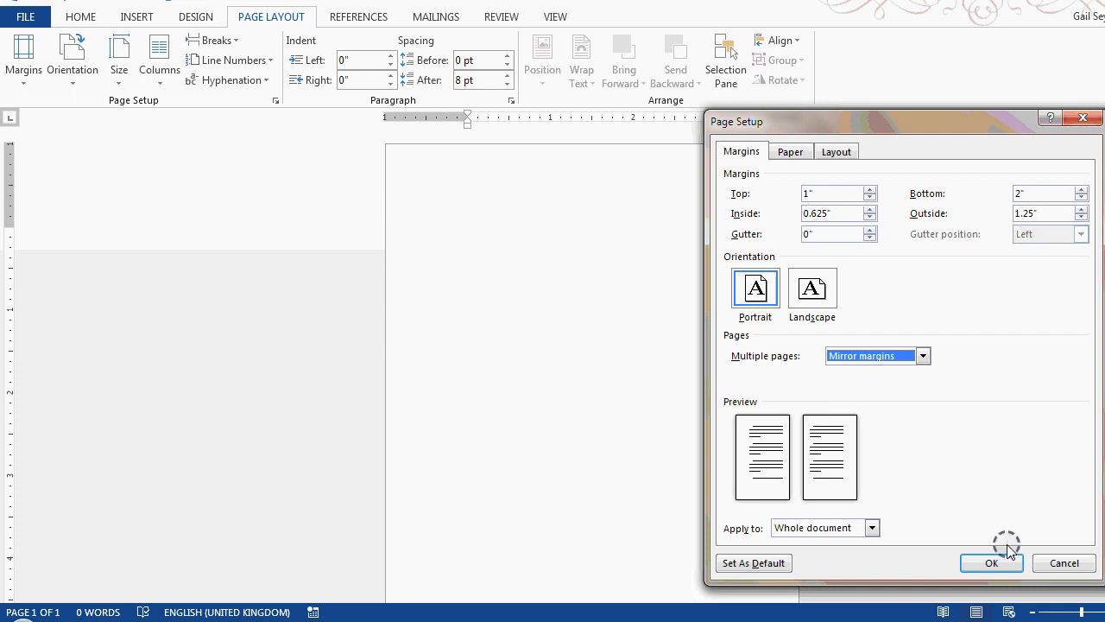
pyautogui.click(991, 563)
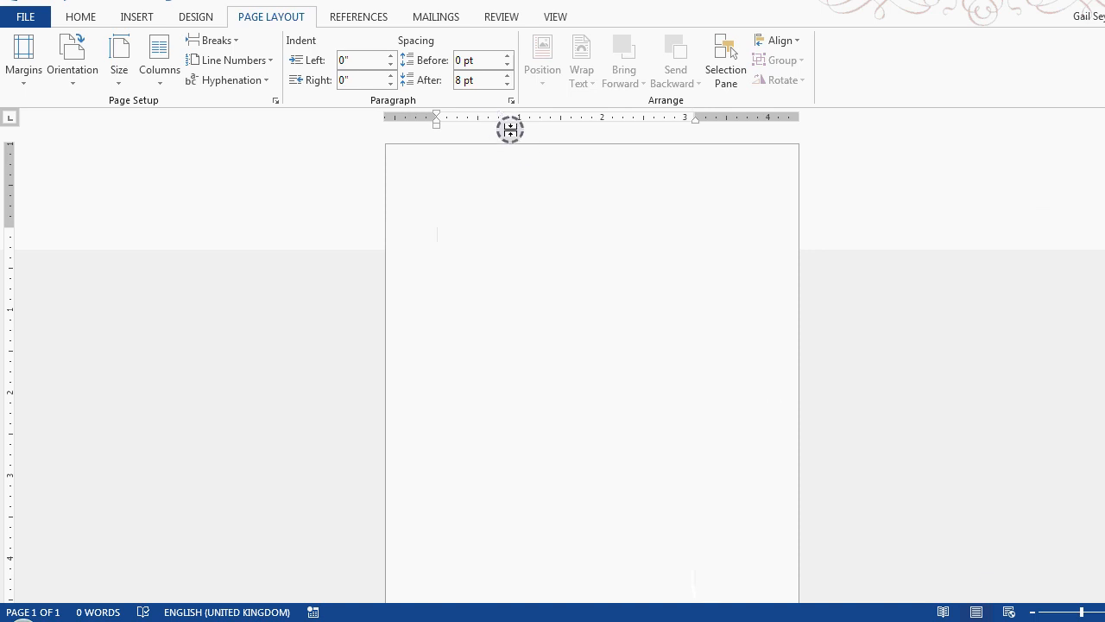
pyautogui.click(554, 17)
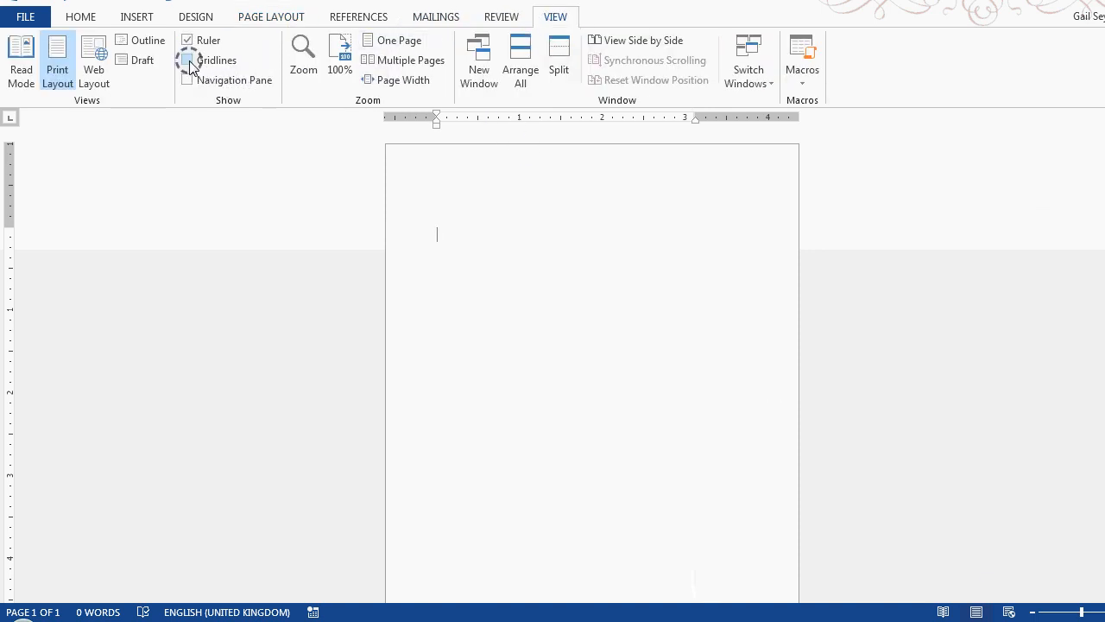
# Step: Switch on Gridlines to outline the text block on the page
pyautogui.click(187, 60)
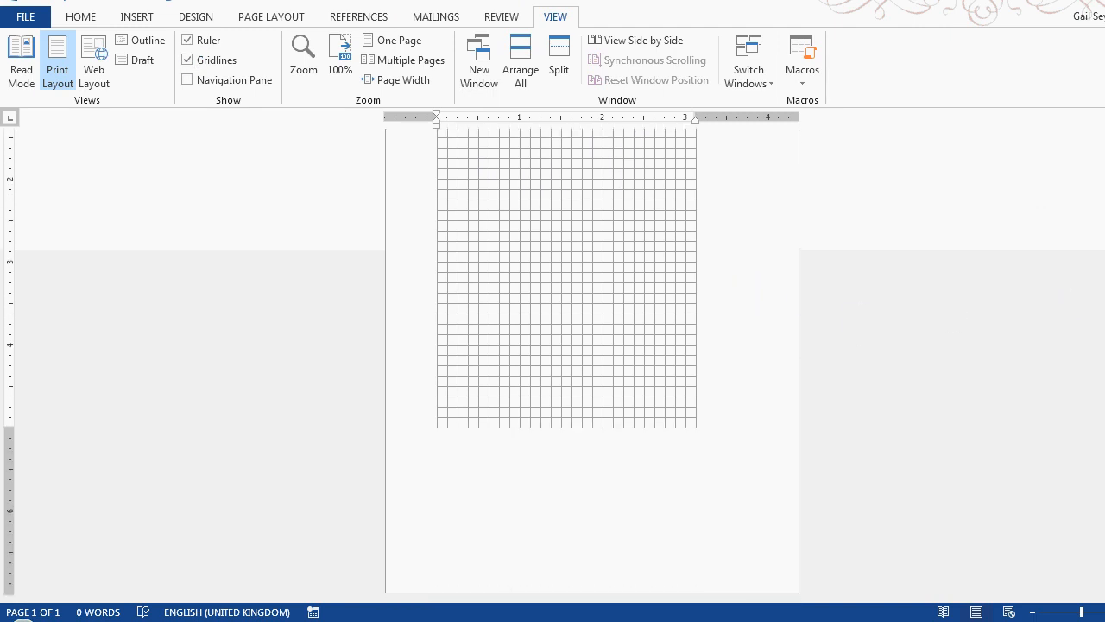
pyautogui.scroll(-3)
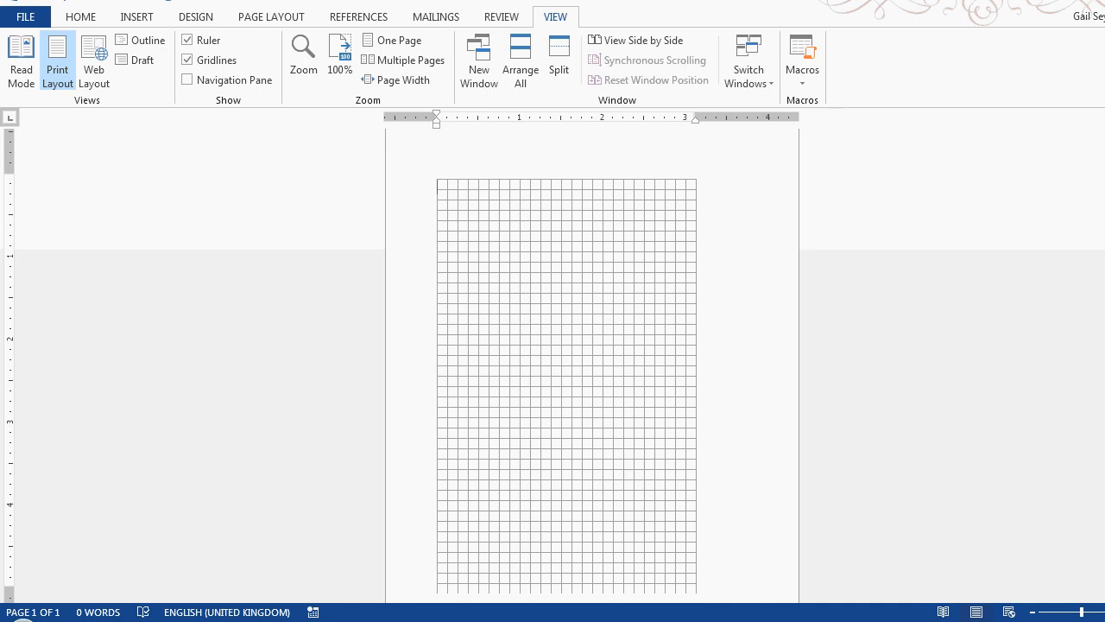
pyautogui.scroll(3)
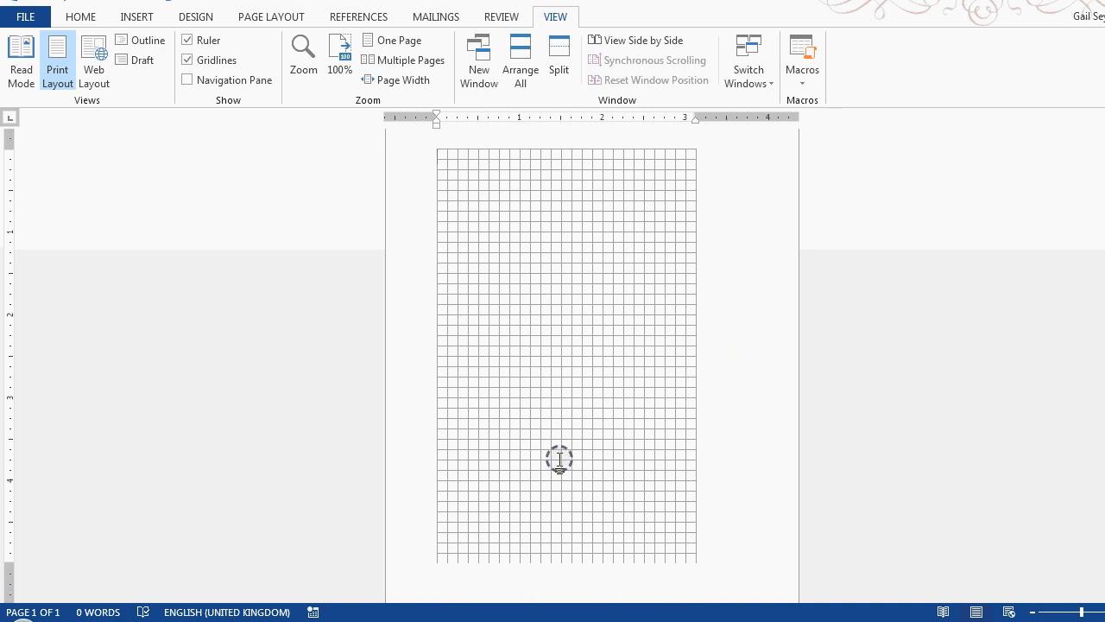
pyautogui.moveTo(559, 458)
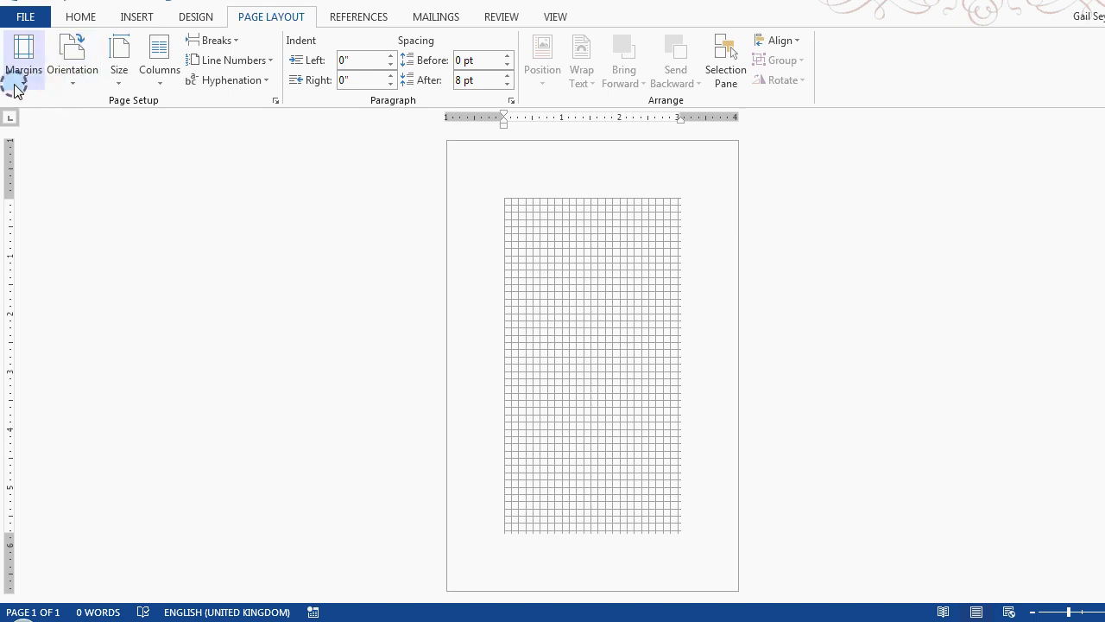
# Step: Reopen Page Setup from Custom Margins and check the 5.06 × 7.81 in paper size
pyautogui.click(275, 100)
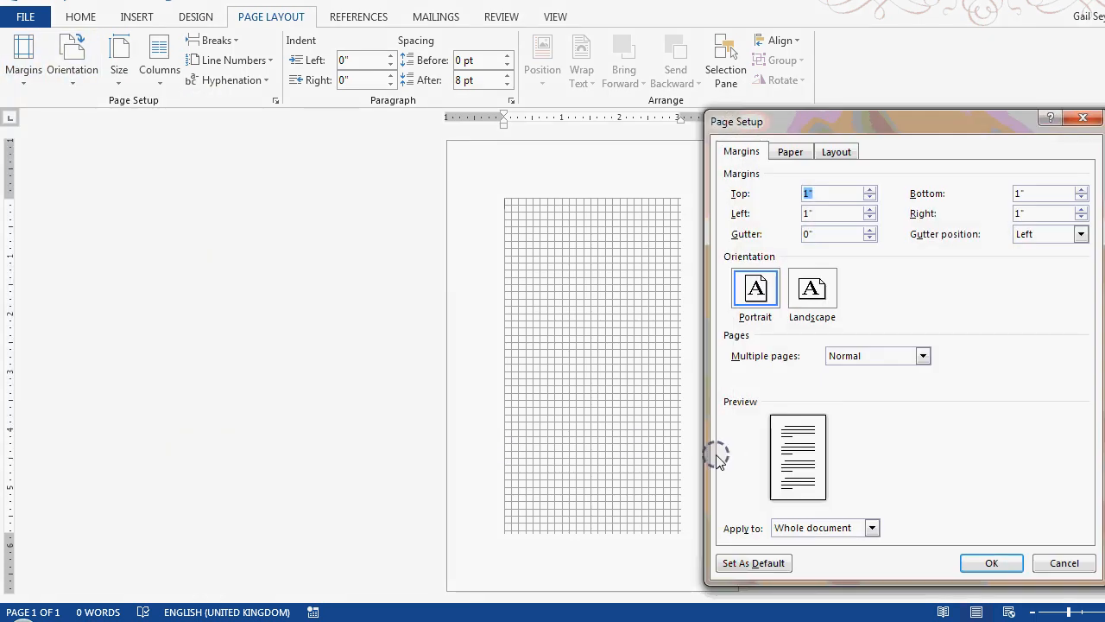
pyautogui.click(789, 152)
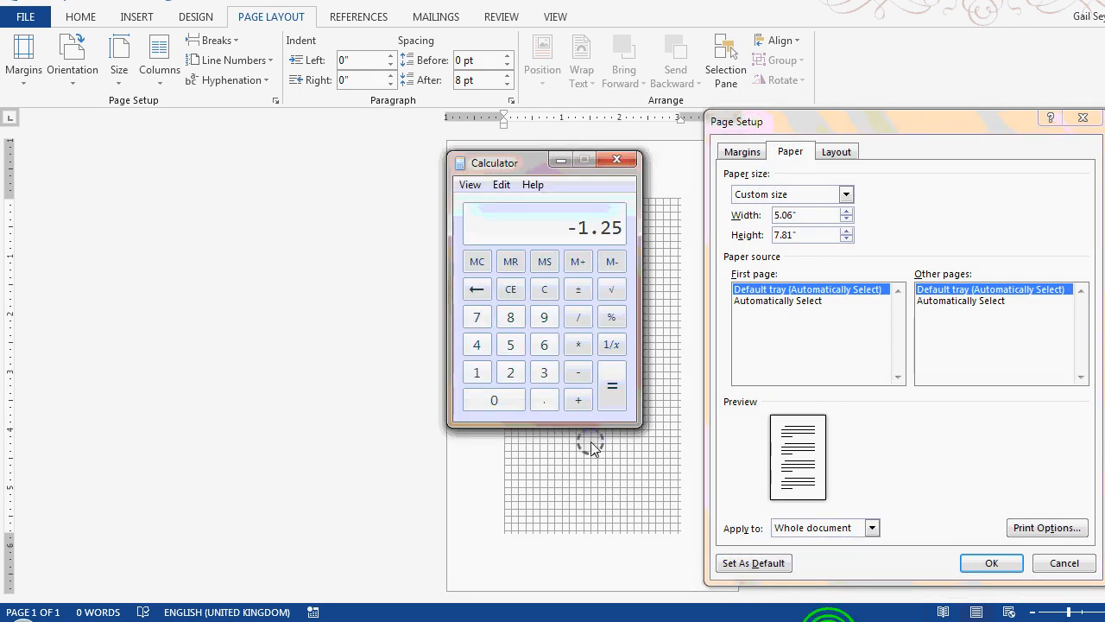
# Step: Compute 2.75 ÷ 3 ≈ 0.917 in Calculator and start entering 0.9 as the top margin
pyautogui.click(544, 288)
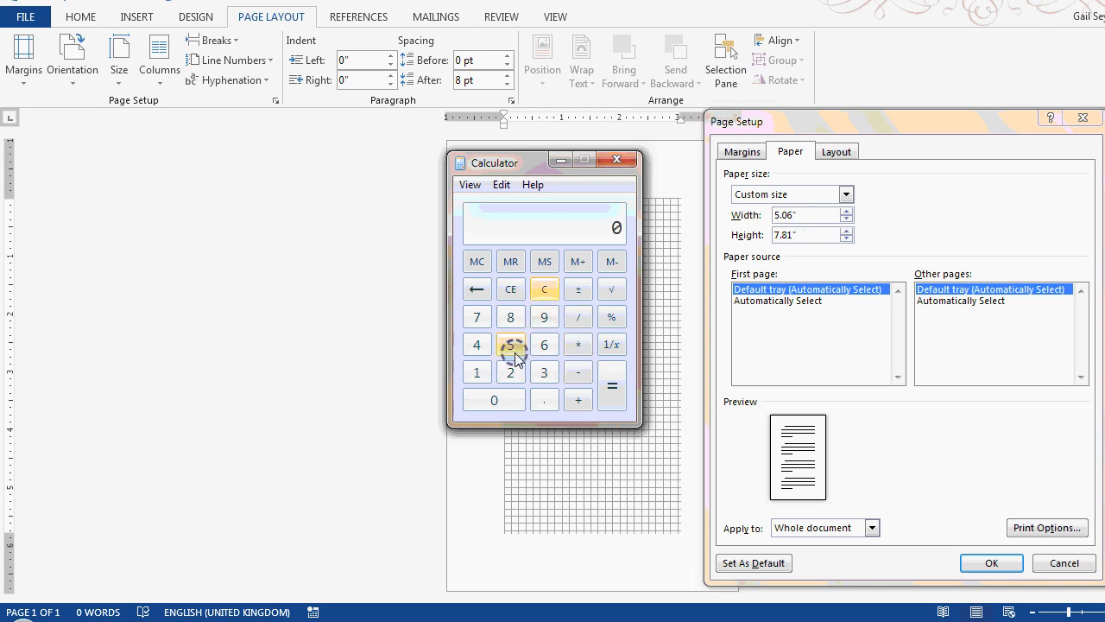
pyautogui.click(476, 316)
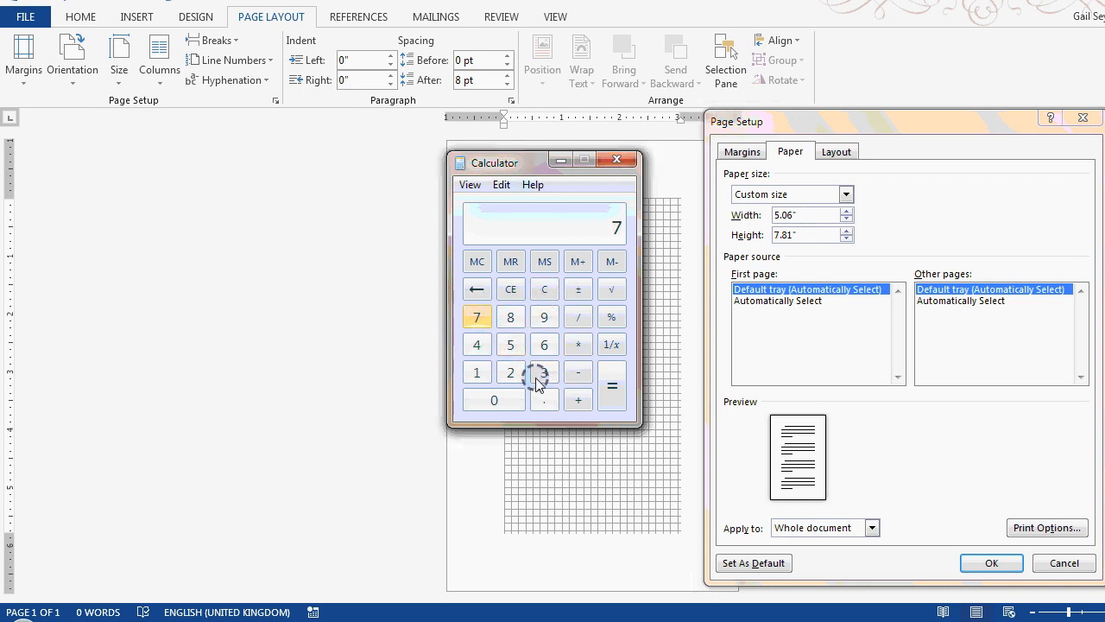
pyautogui.click(510, 316)
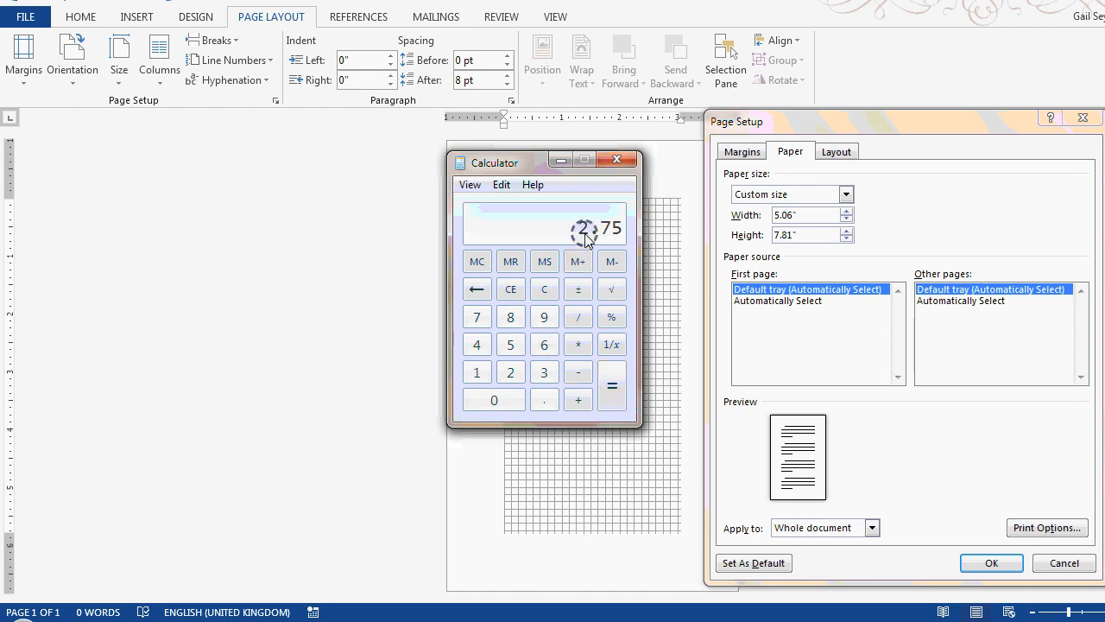
pyautogui.click(578, 316)
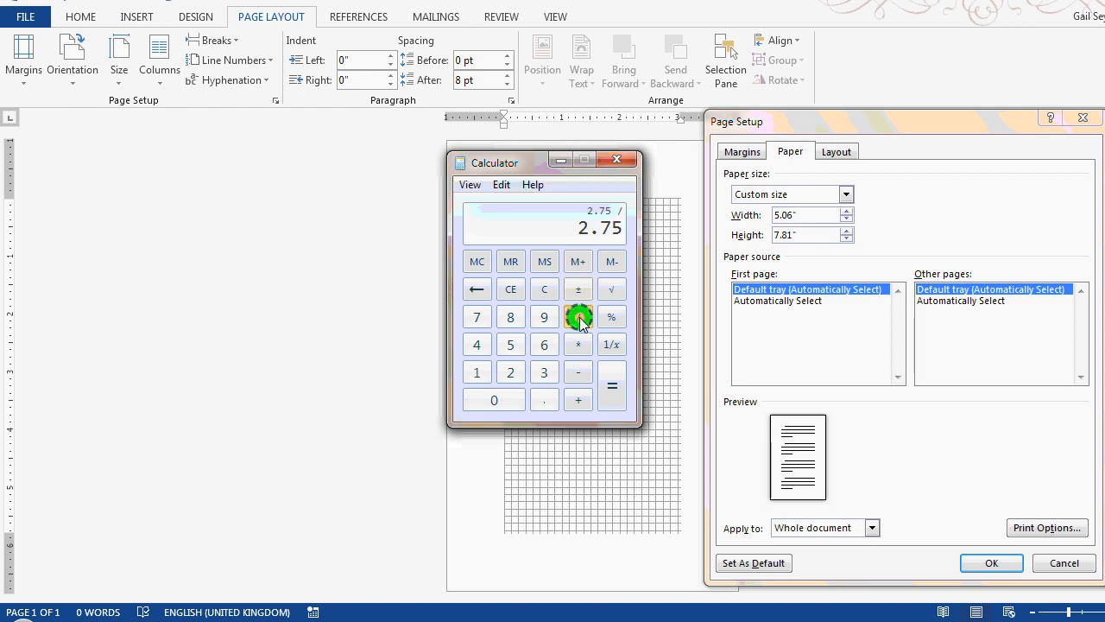
pyautogui.click(611, 386)
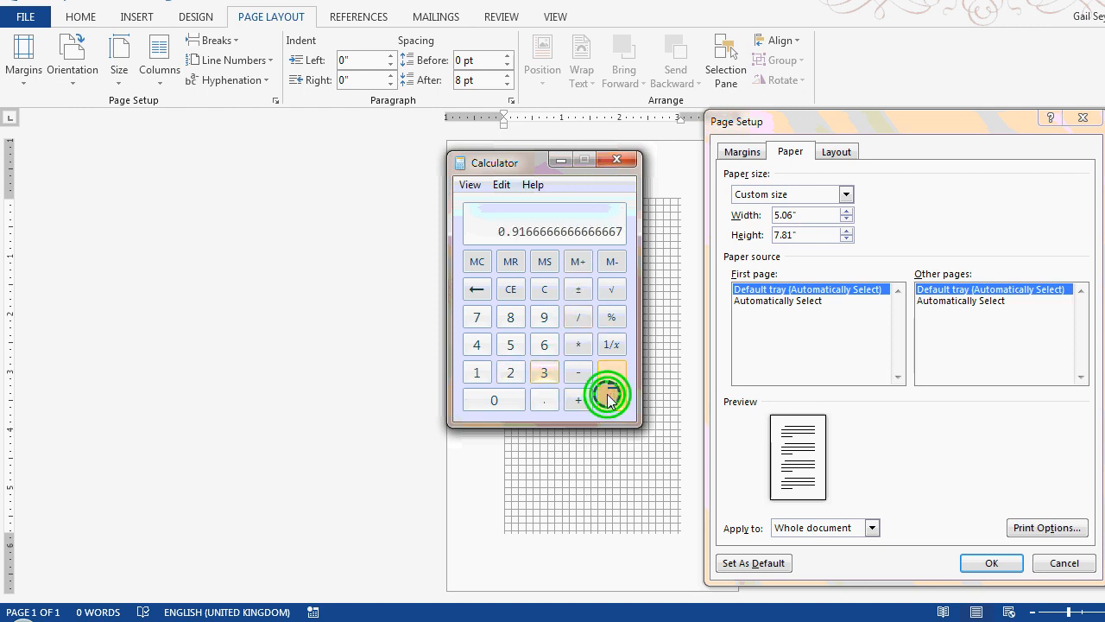
pyautogui.click(611, 385)
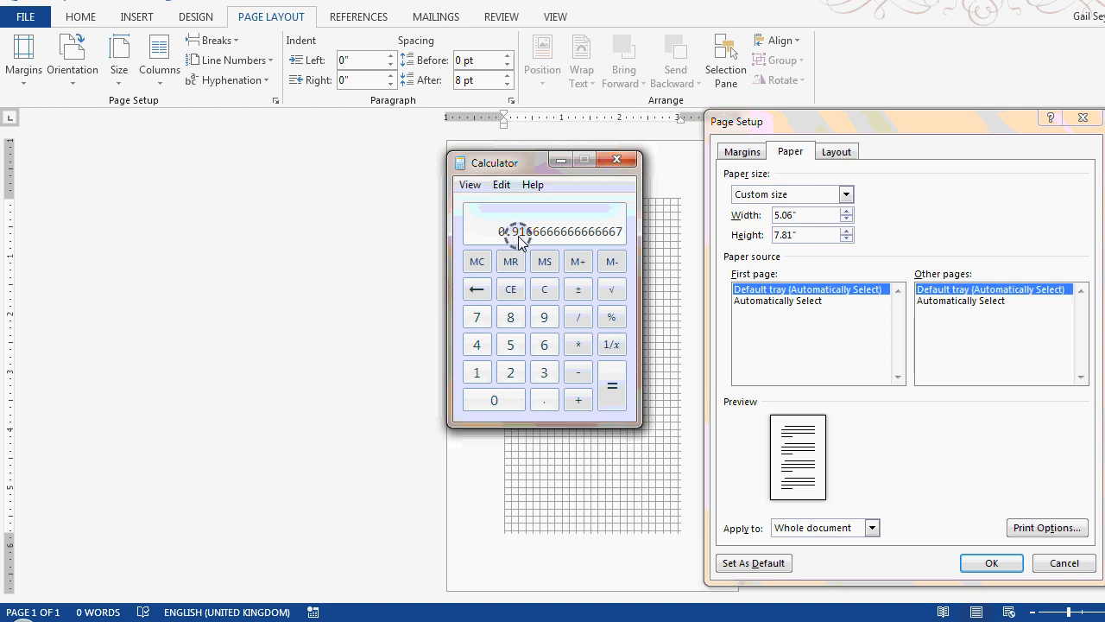
pyautogui.click(741, 151)
pyautogui.write('0.9')
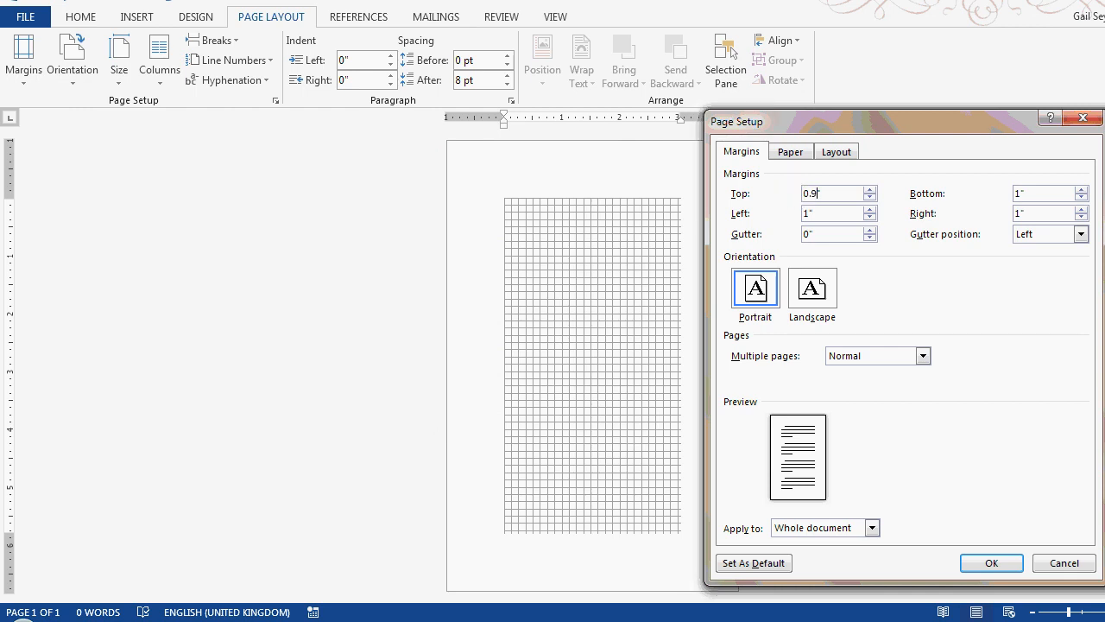
# Step: Set top margin 0.92 in and bottom 1.83 in, then check the paper size figures
pyautogui.click(870, 189)
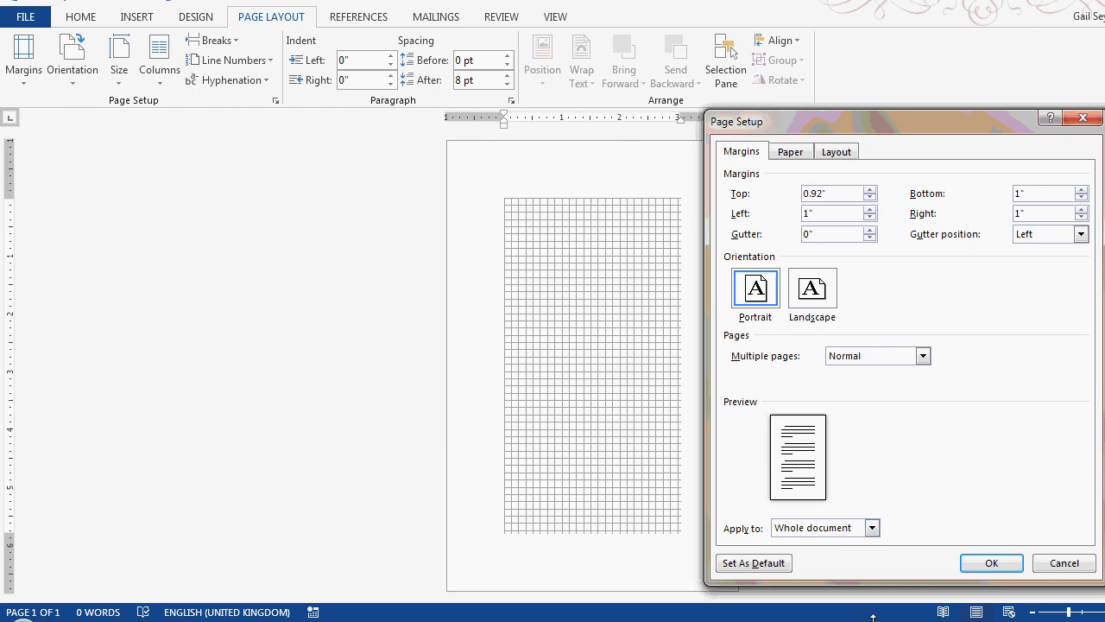
pyautogui.click(577, 343)
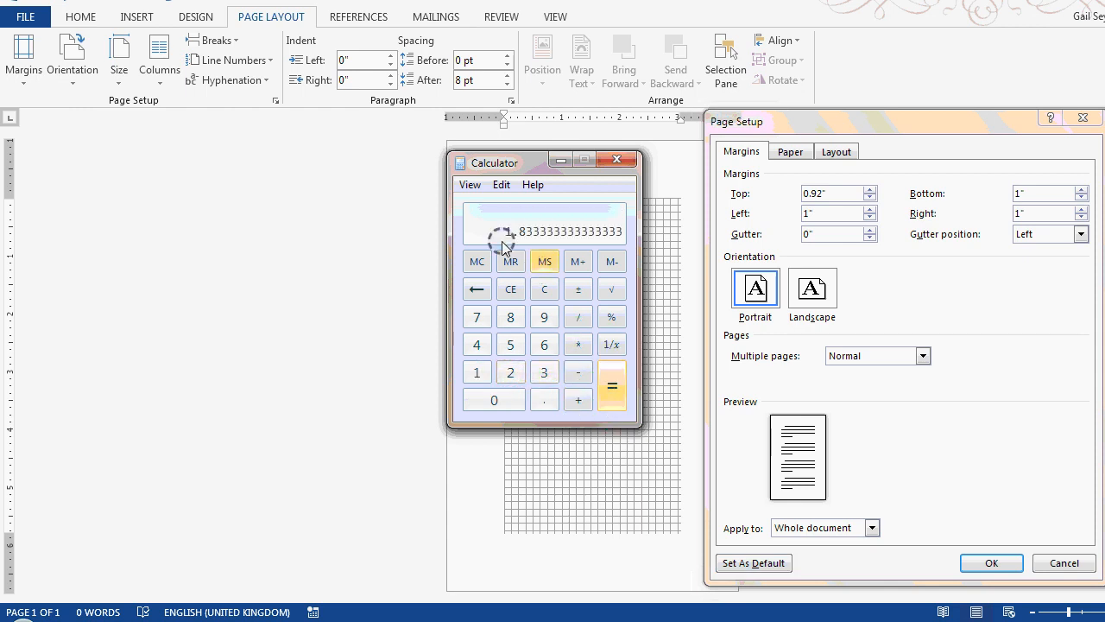
pyautogui.click(611, 386)
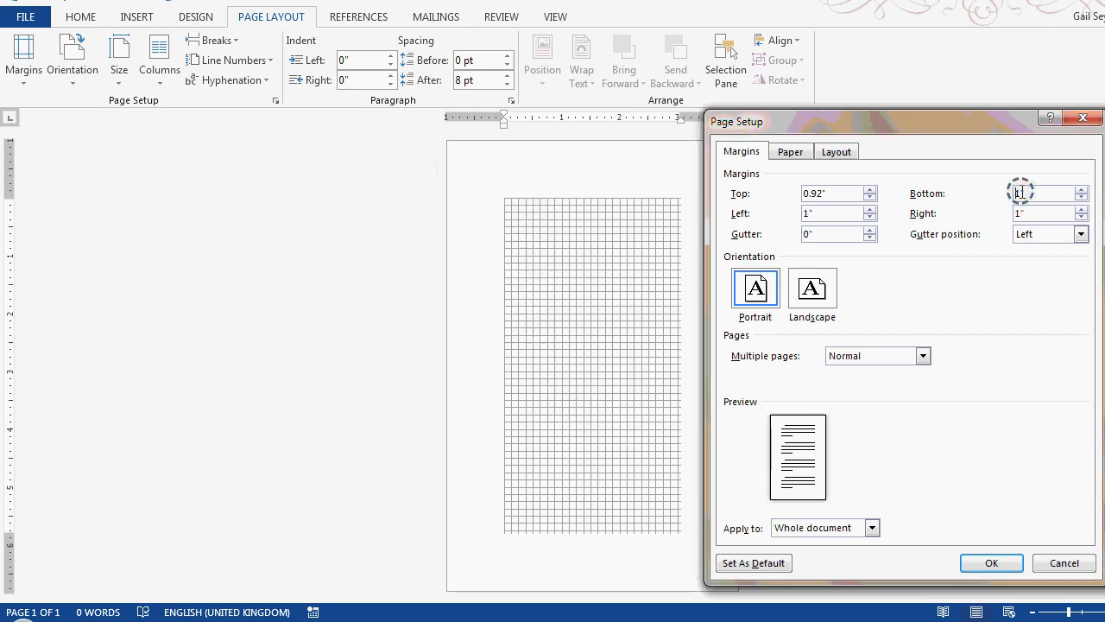
pyautogui.write('1.83')
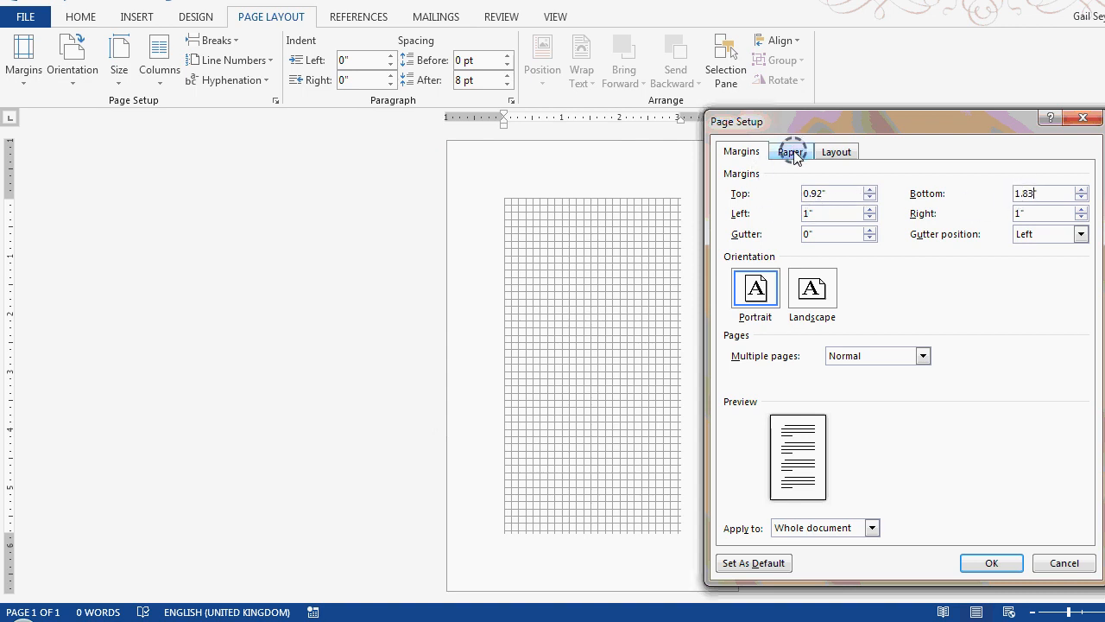
pyautogui.click(790, 150)
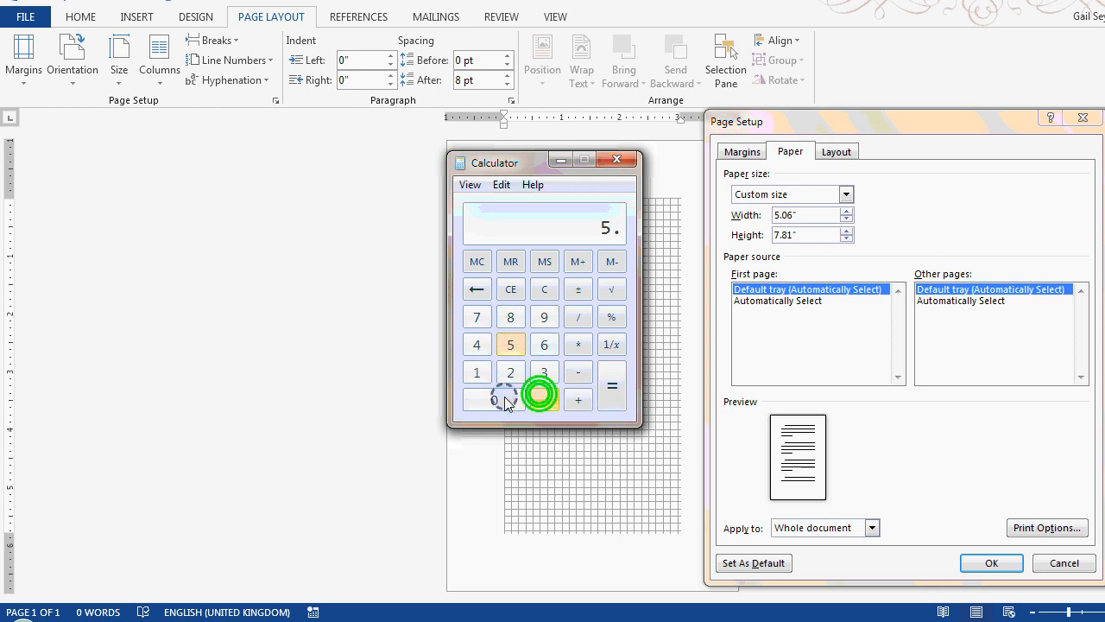
# Step: Compute 5.06 ÷ 7.81 × 5.06 in Calculator for the canon text-block width
pyautogui.click(544, 345)
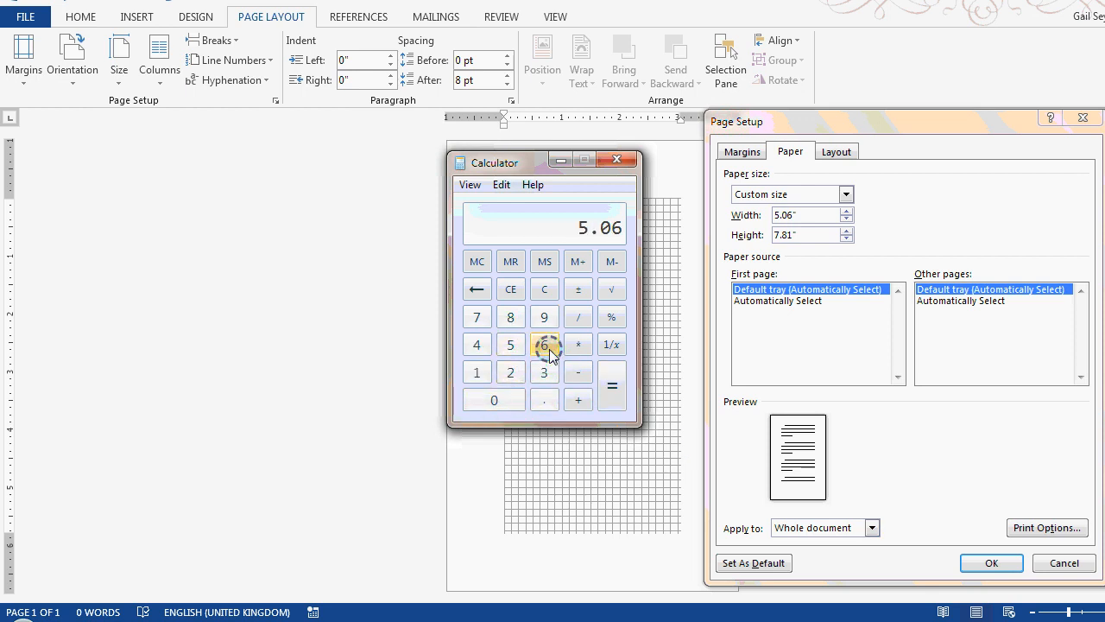
pyautogui.click(577, 316)
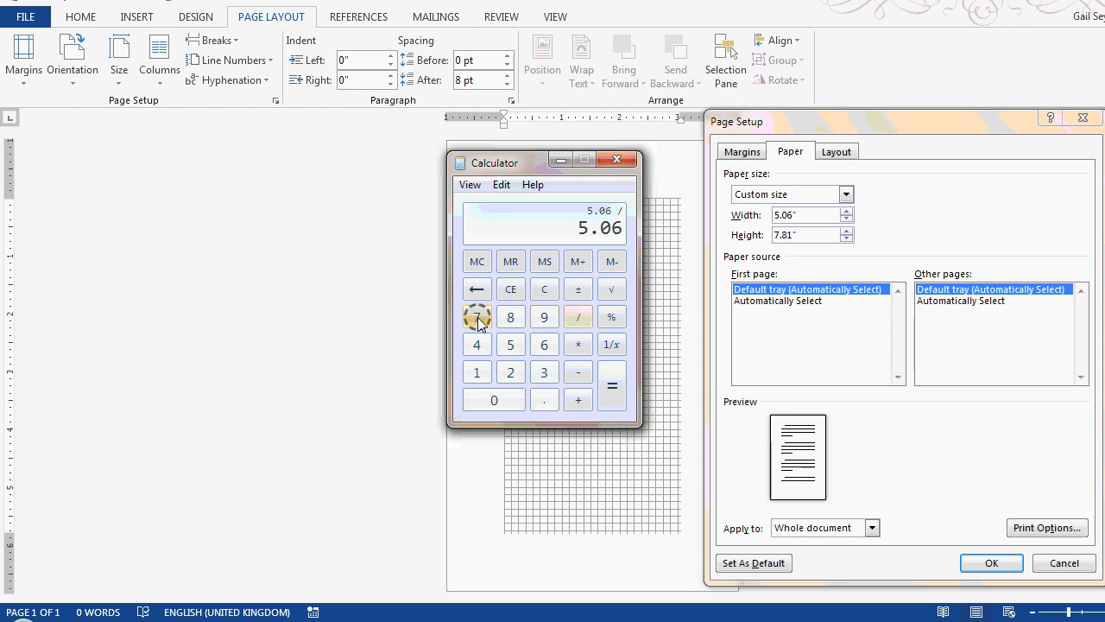
pyautogui.click(477, 372)
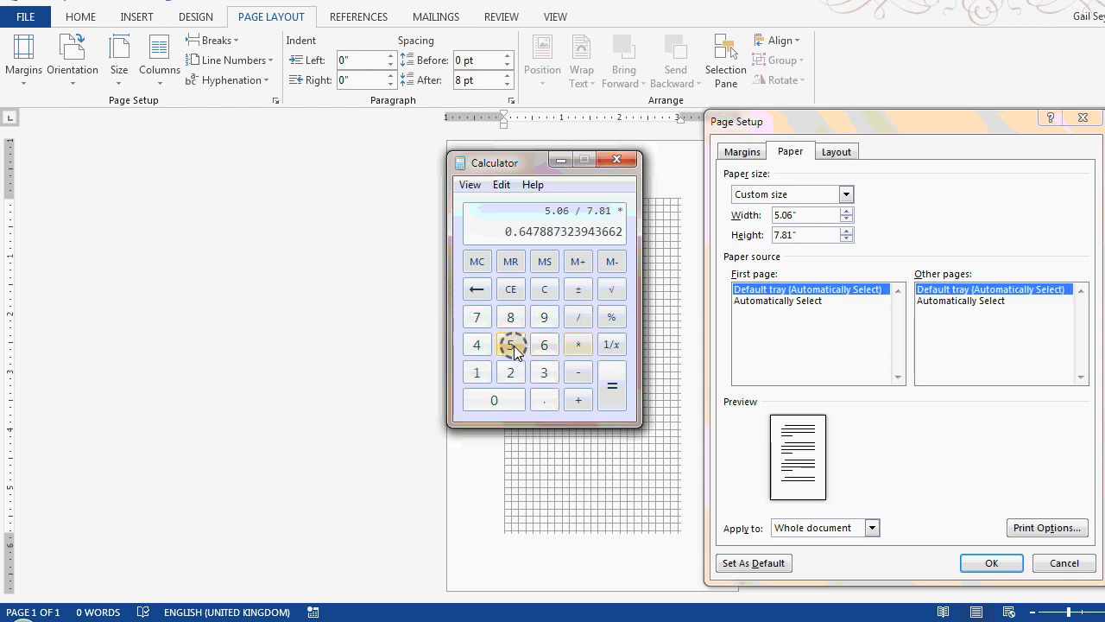
pyautogui.click(612, 386)
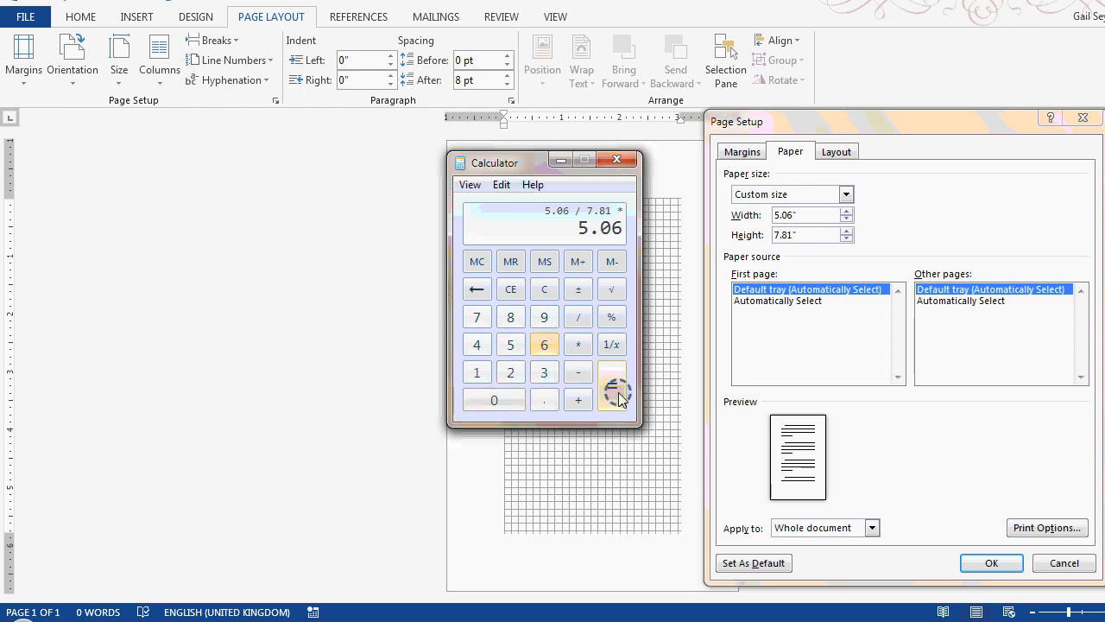
pyautogui.click(611, 385)
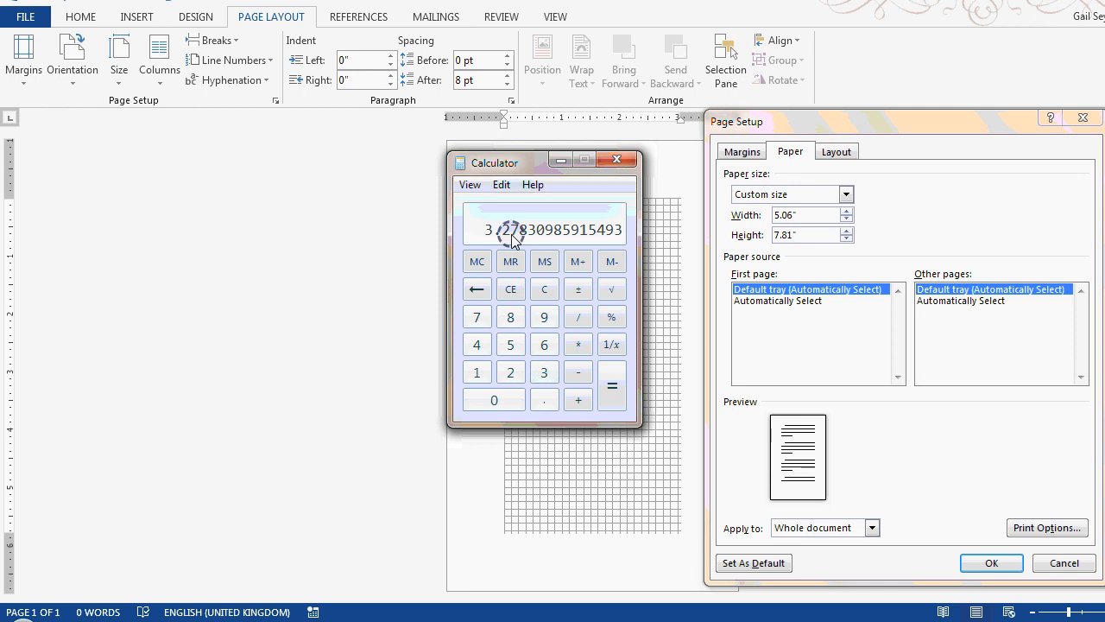
pyautogui.moveTo(703, 240)
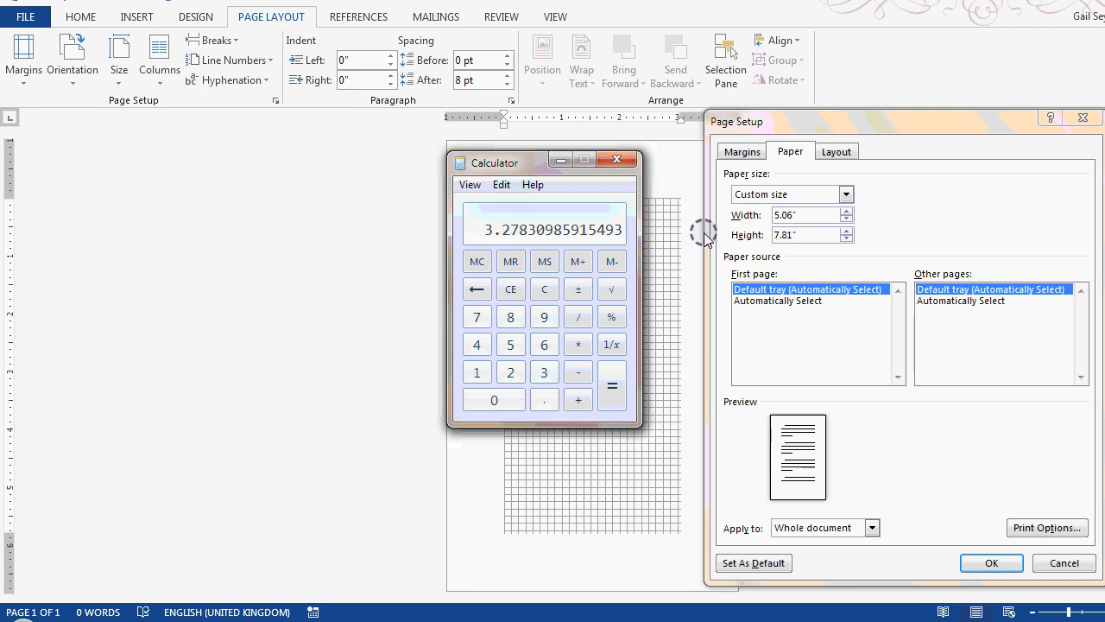
pyautogui.click(741, 151)
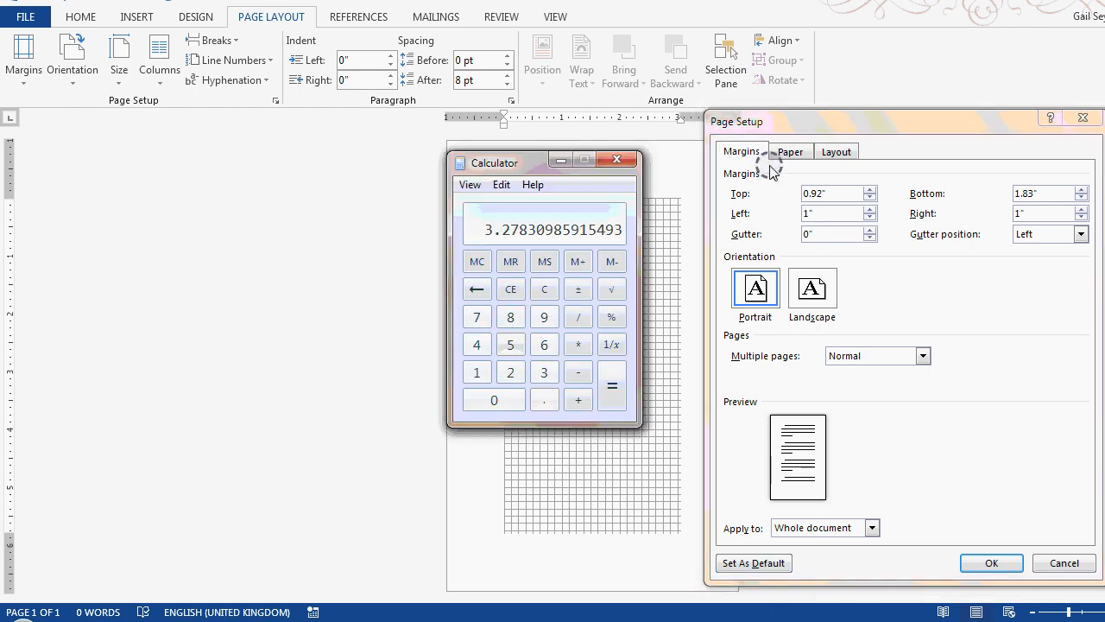
# Step: Compute 5.06 − 3.25 = 1.81 and divide by 3 to reach about 0.603 in
pyautogui.click(789, 152)
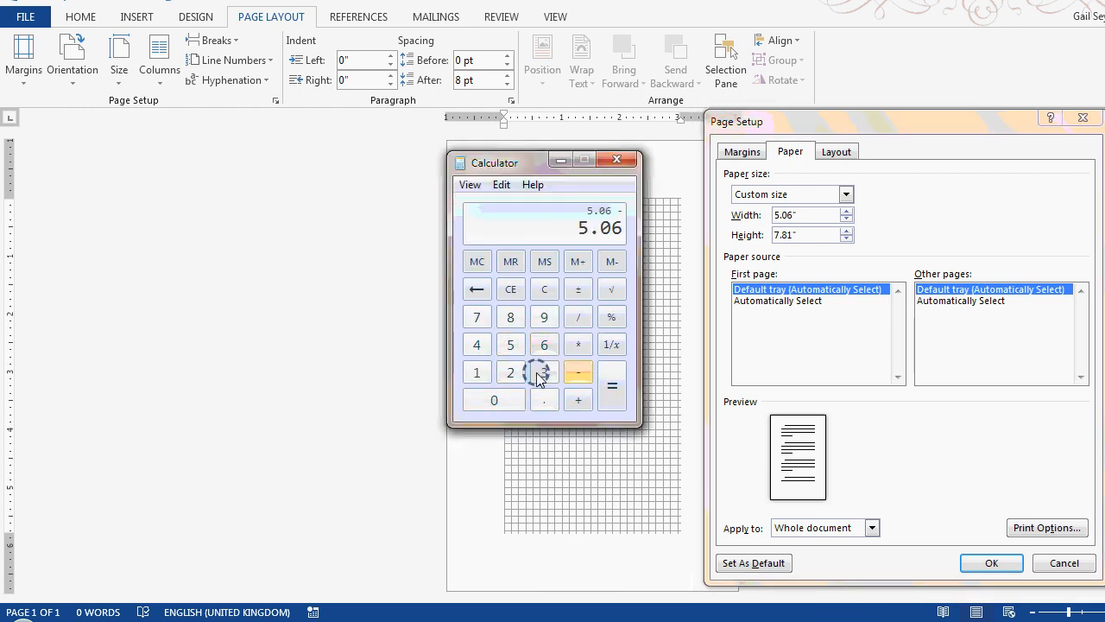
pyautogui.click(612, 386)
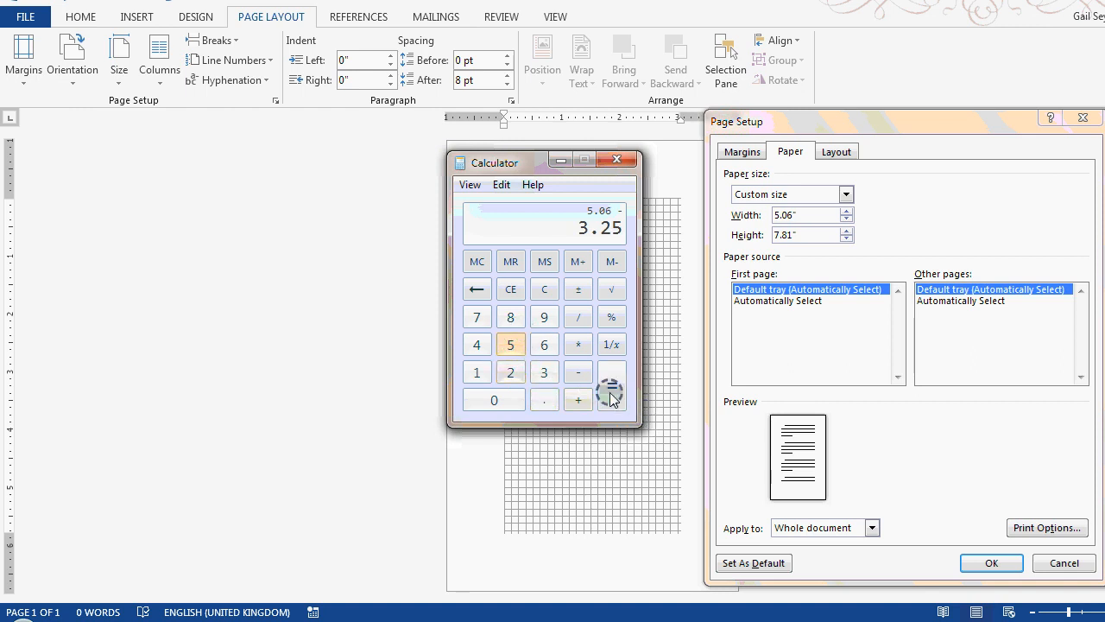
pyautogui.click(612, 386)
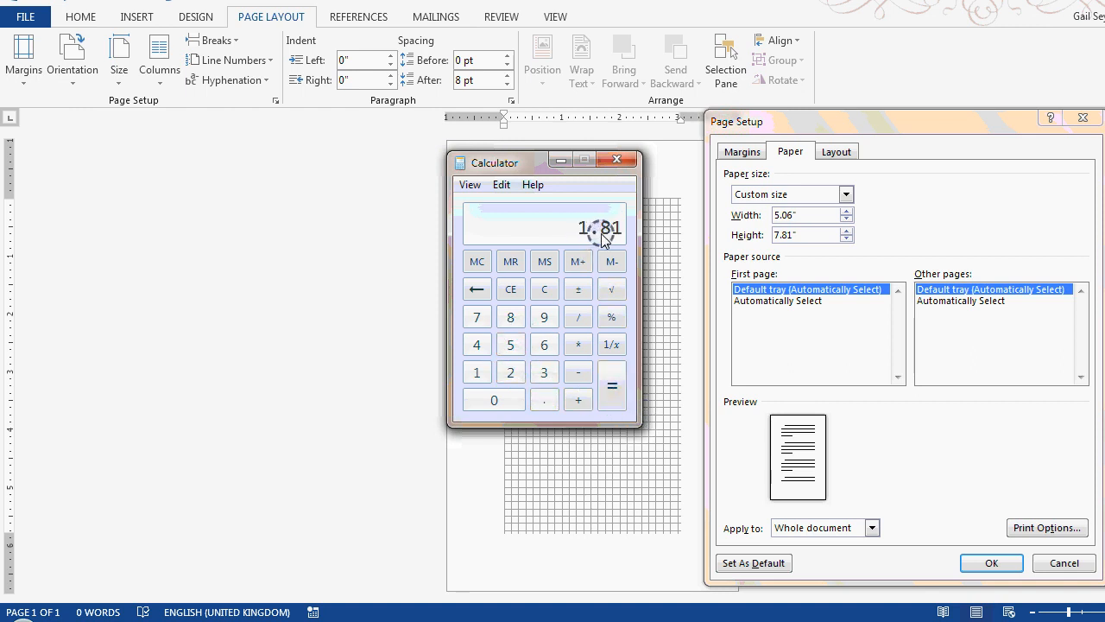
pyautogui.click(544, 372)
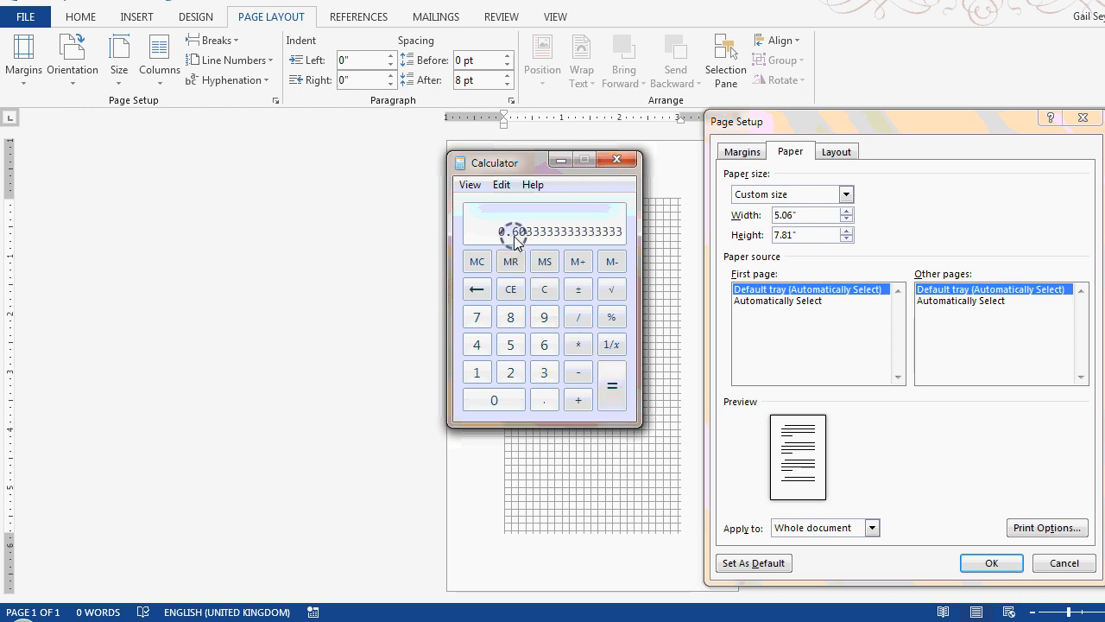
pyautogui.click(740, 152)
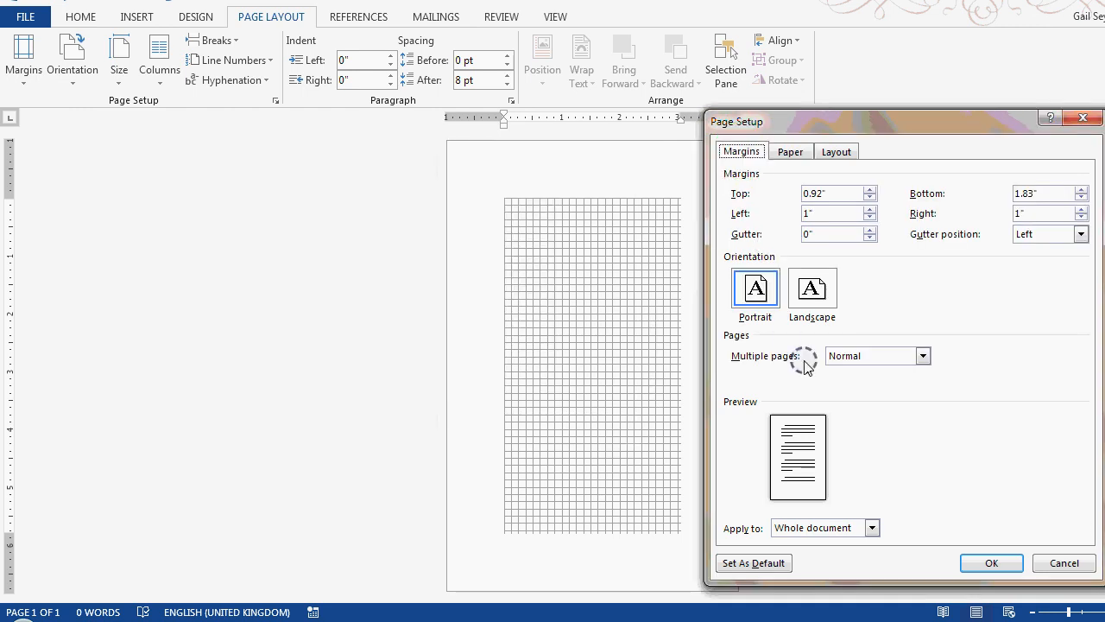
# Step: Use Mirror margins with inside 0.6 in and outside 1.2 in, and apply the page setup
pyautogui.click(922, 355)
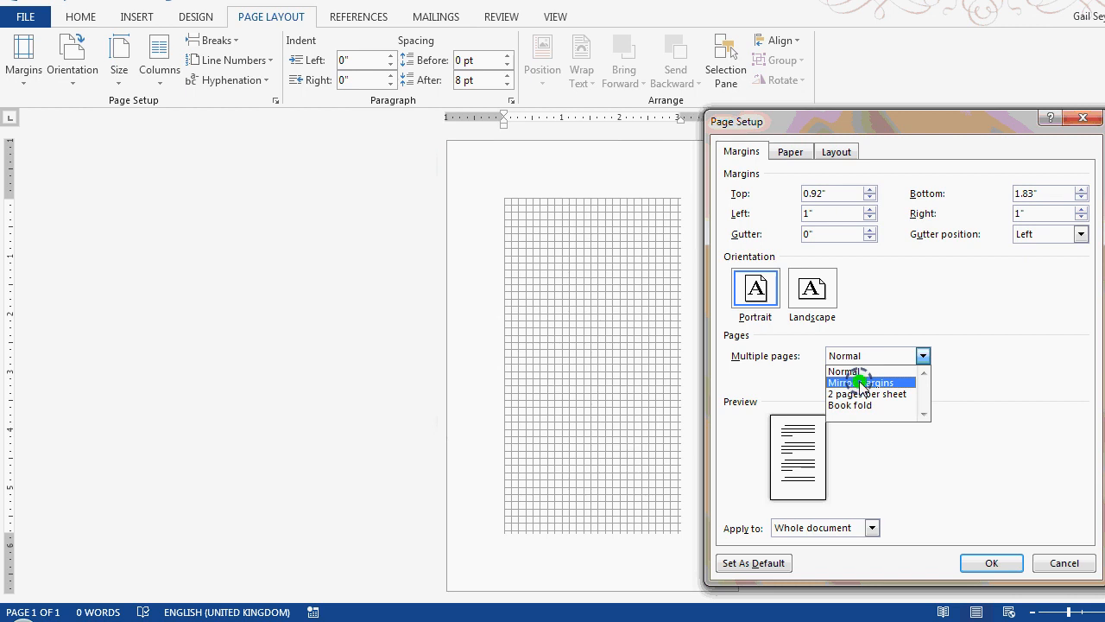
pyautogui.click(869, 383)
pyautogui.write('0.6')
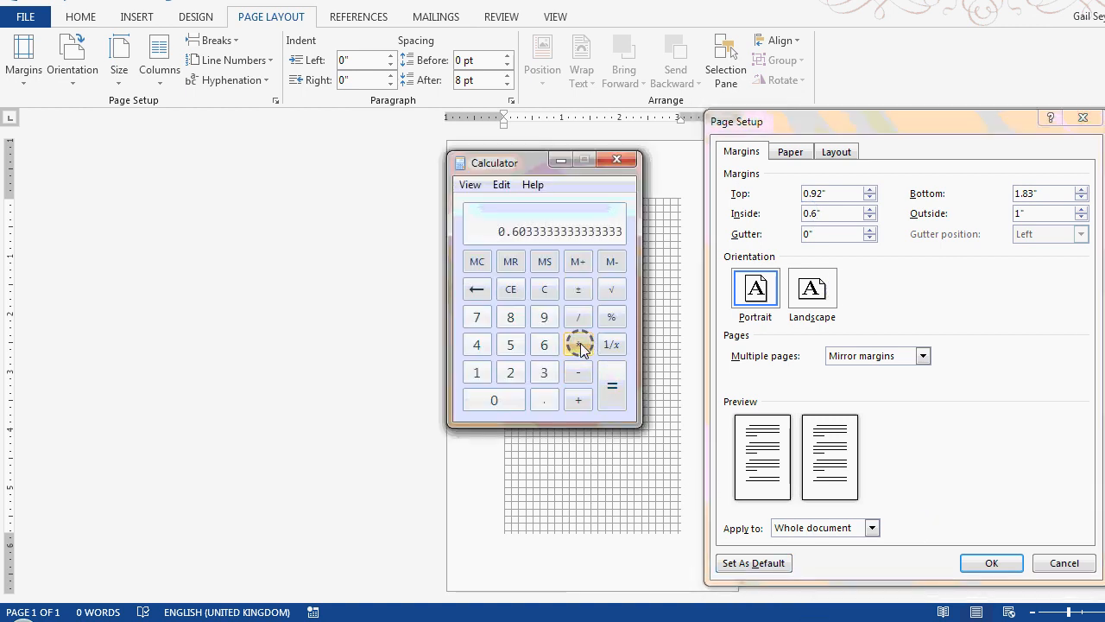
pyautogui.click(612, 385)
pyautogui.write('.2')
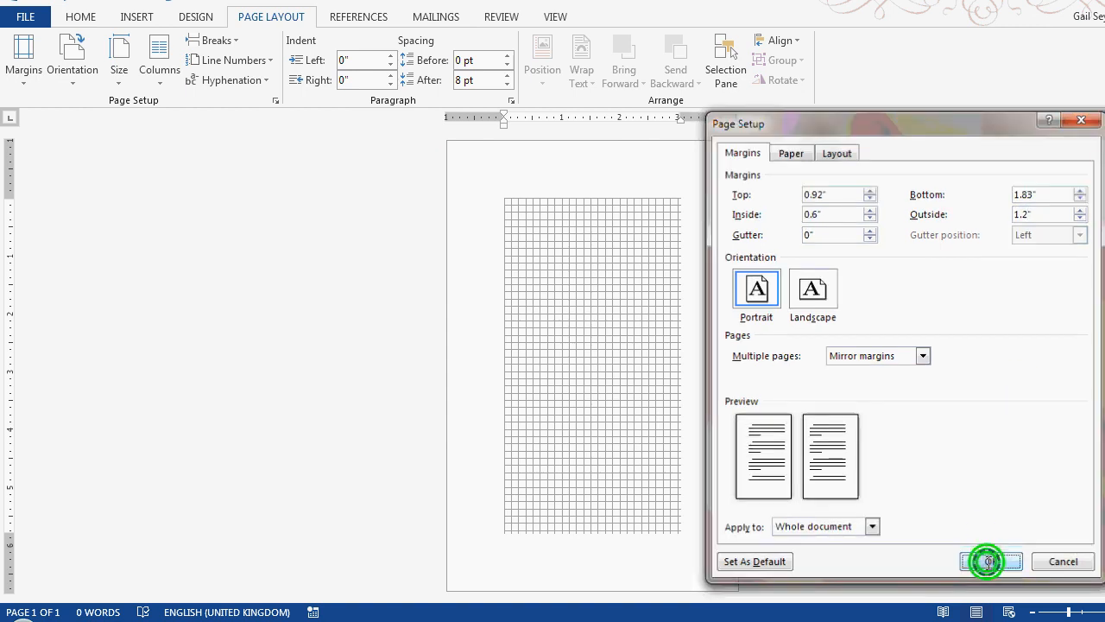
pyautogui.click(991, 561)
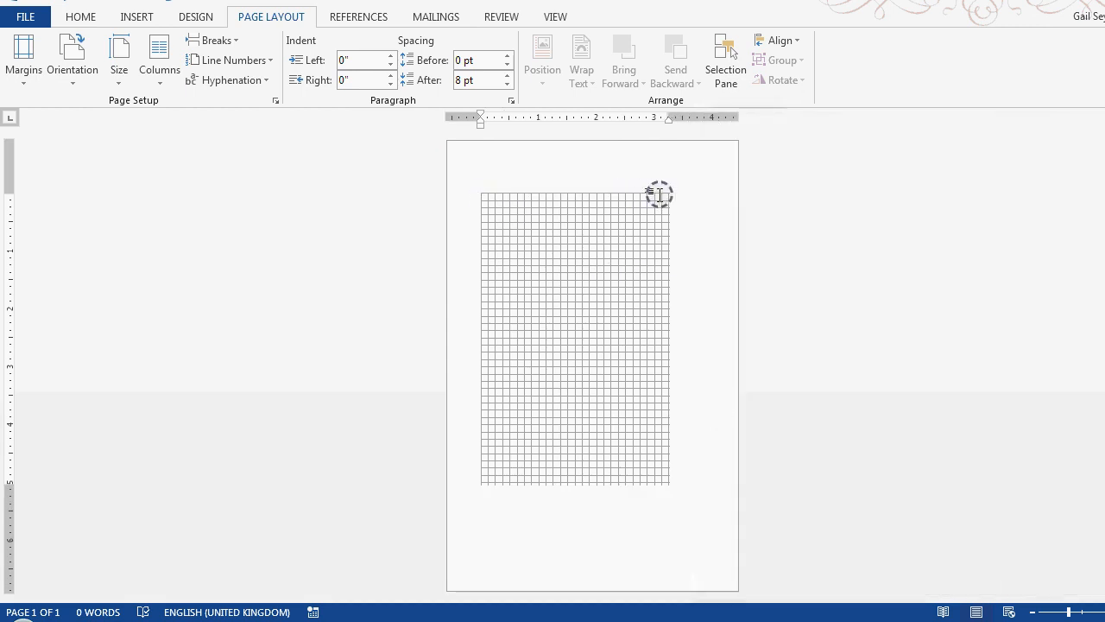
pyautogui.moveTo(523, 229)
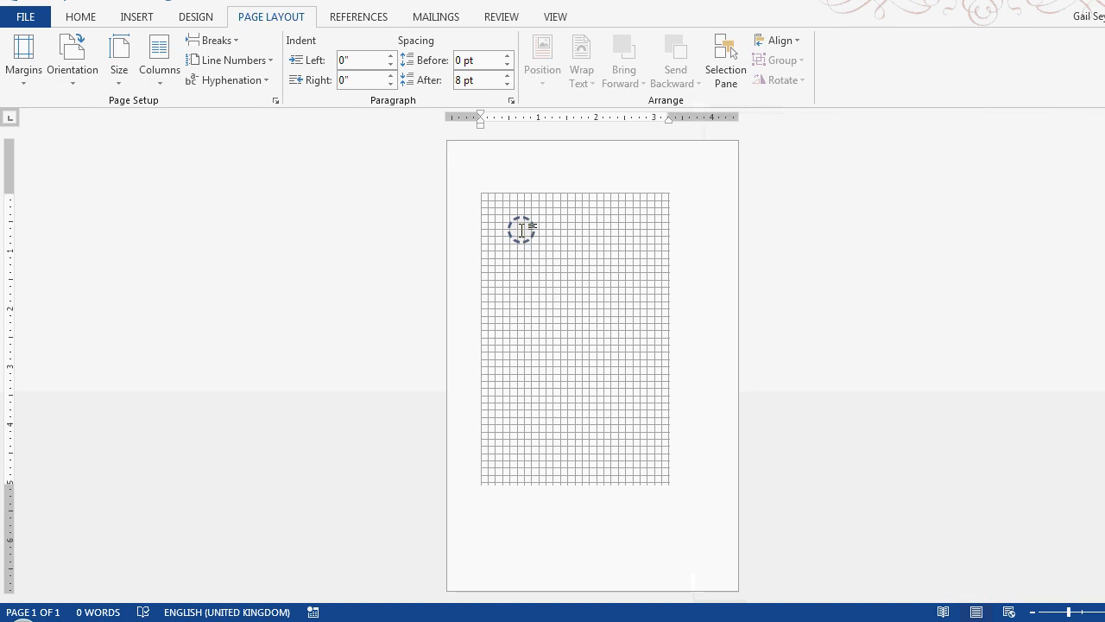
pyautogui.moveTo(625, 291)
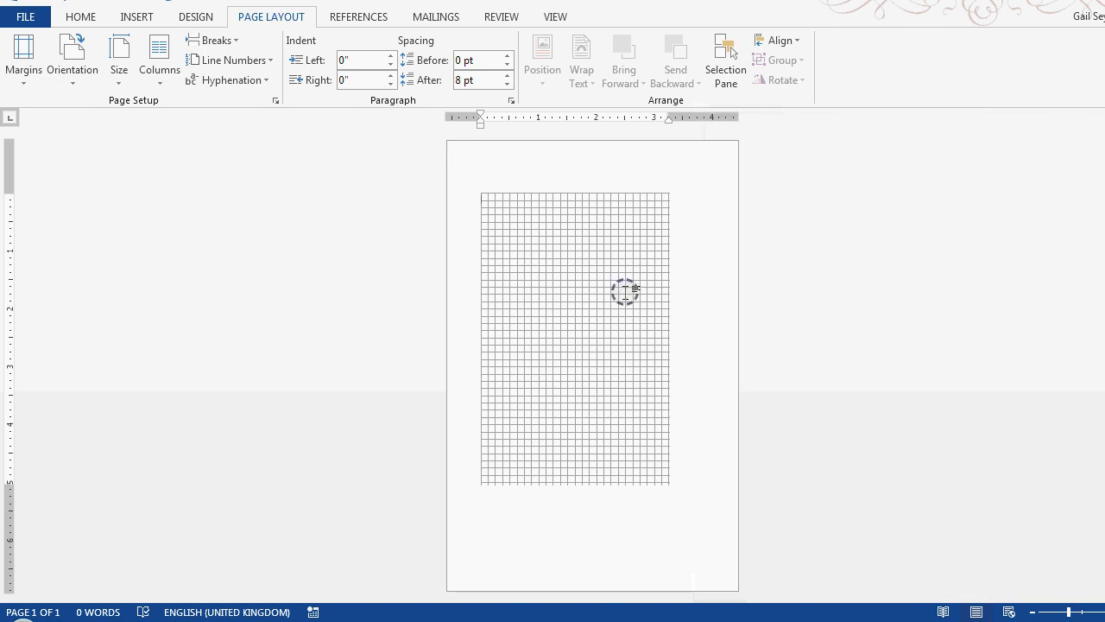
pyautogui.moveTo(697, 372)
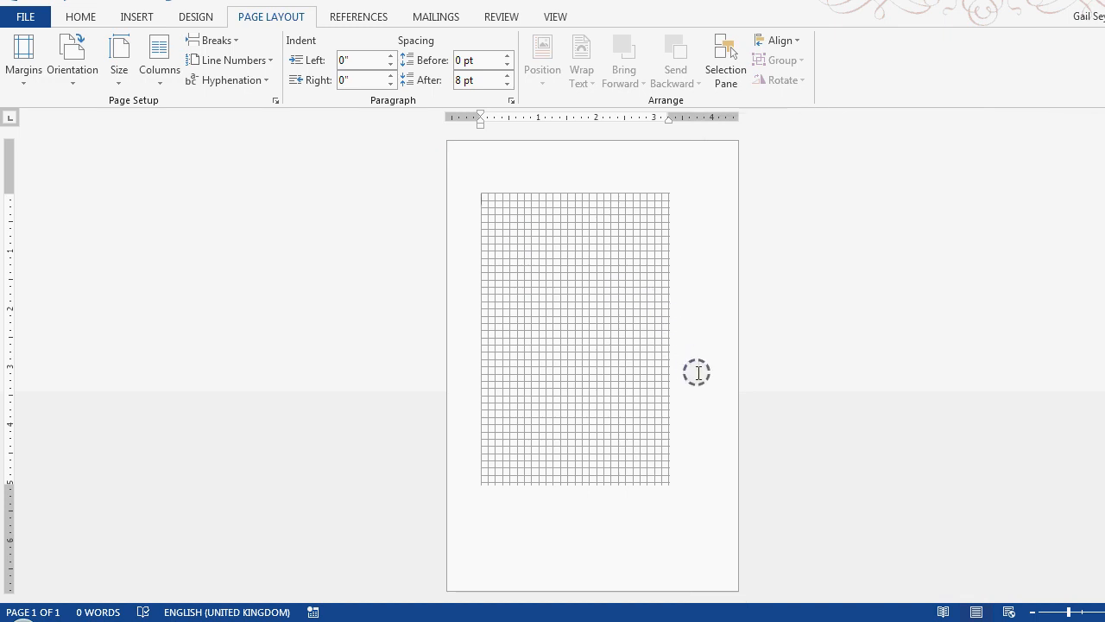